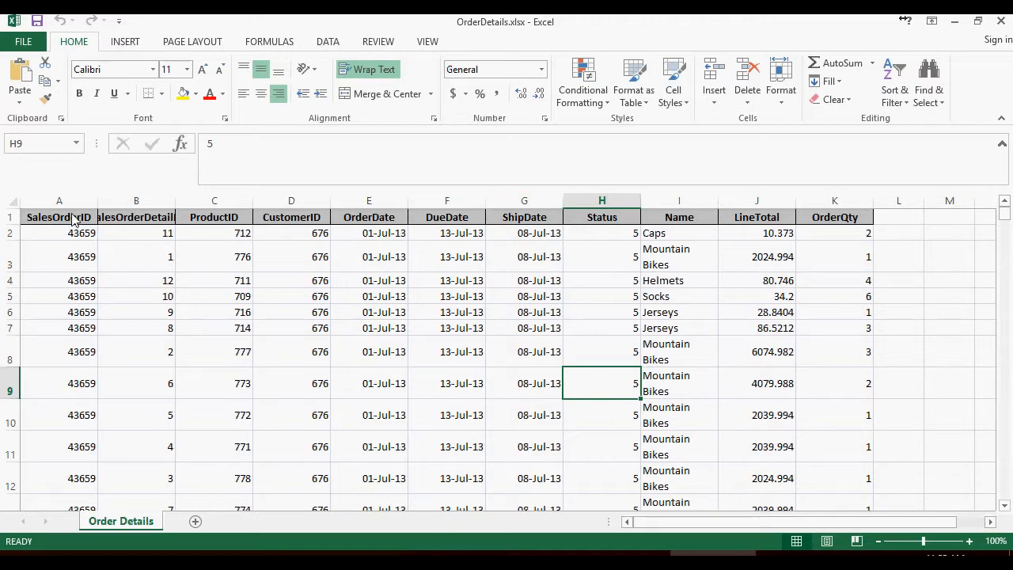
- Review the SalesOrderID, CustomerID and ProductID columns of the OrderDetails sheet in Excel
left_click(59, 217)
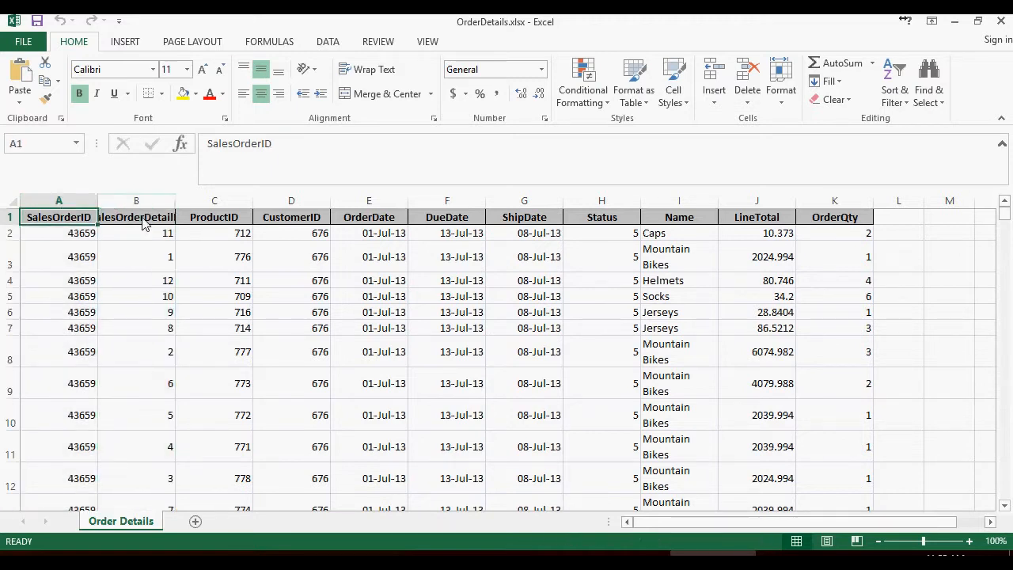
left_click(213, 200)
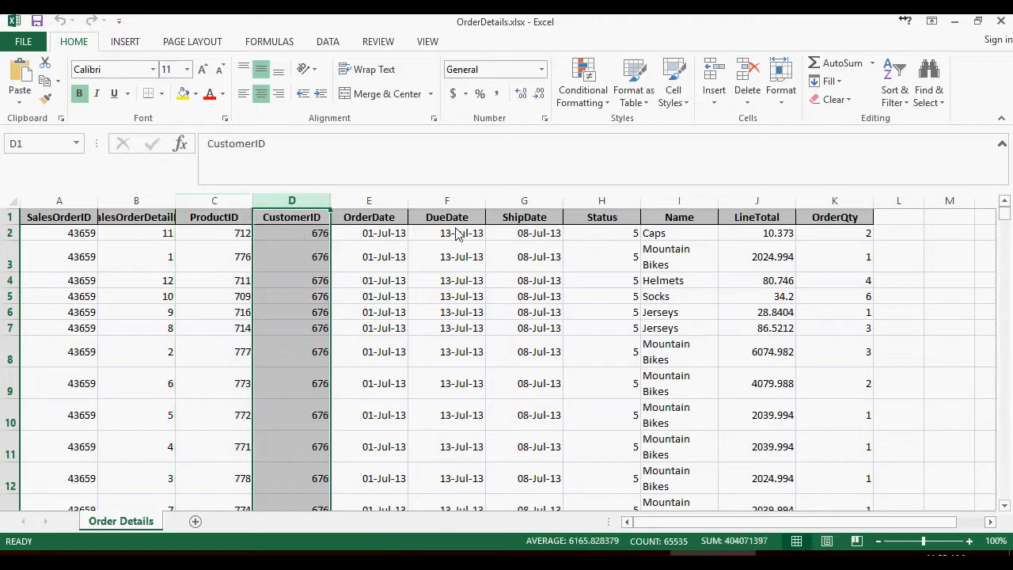
mouse_move(851, 253)
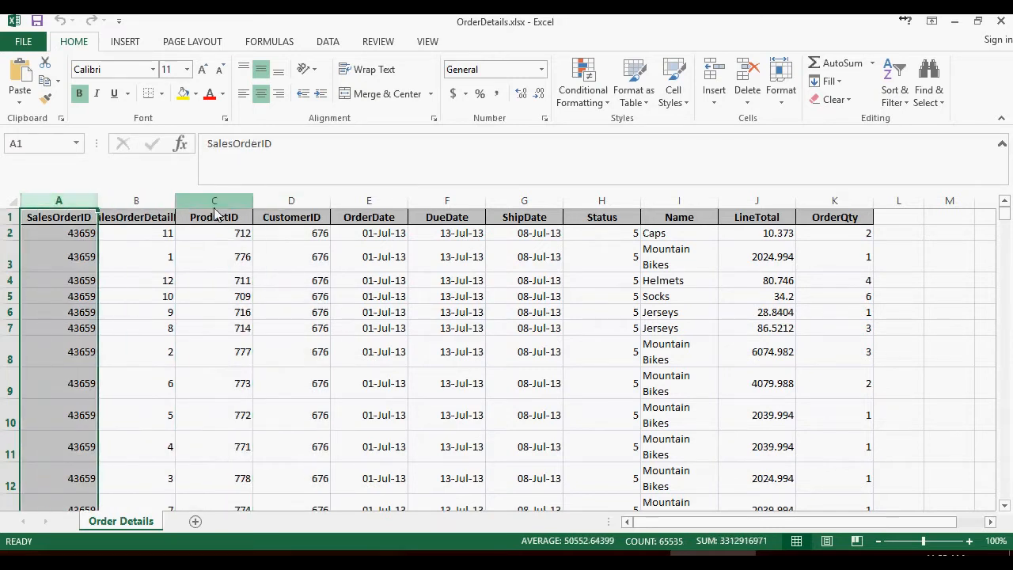
left_click(214, 200)
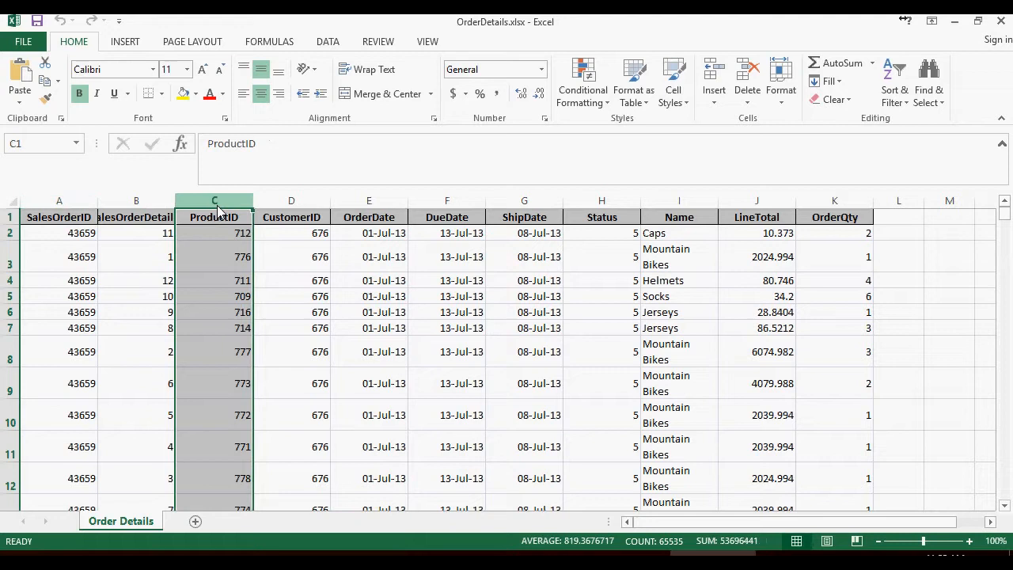
mouse_move(76, 241)
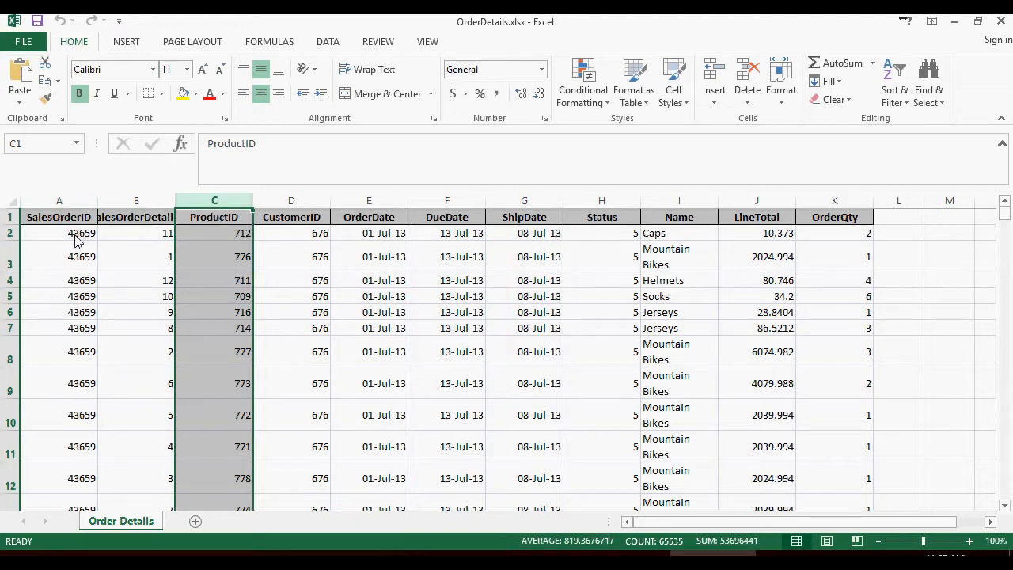
left_click(58, 233)
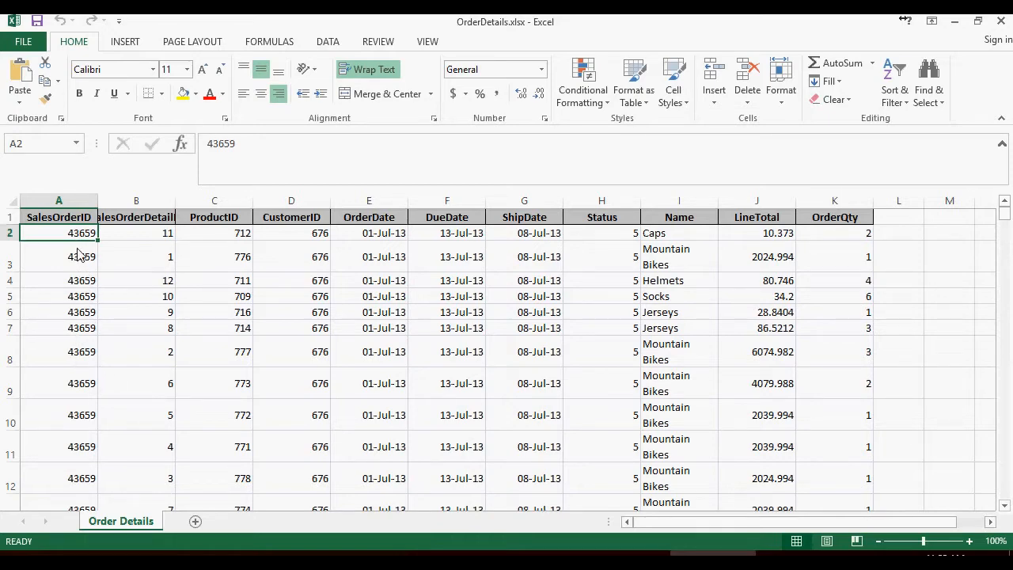
- Examine the detail rows of orders 43659 and 43660 and their products 776, 712 and 762
scroll("down", 3)
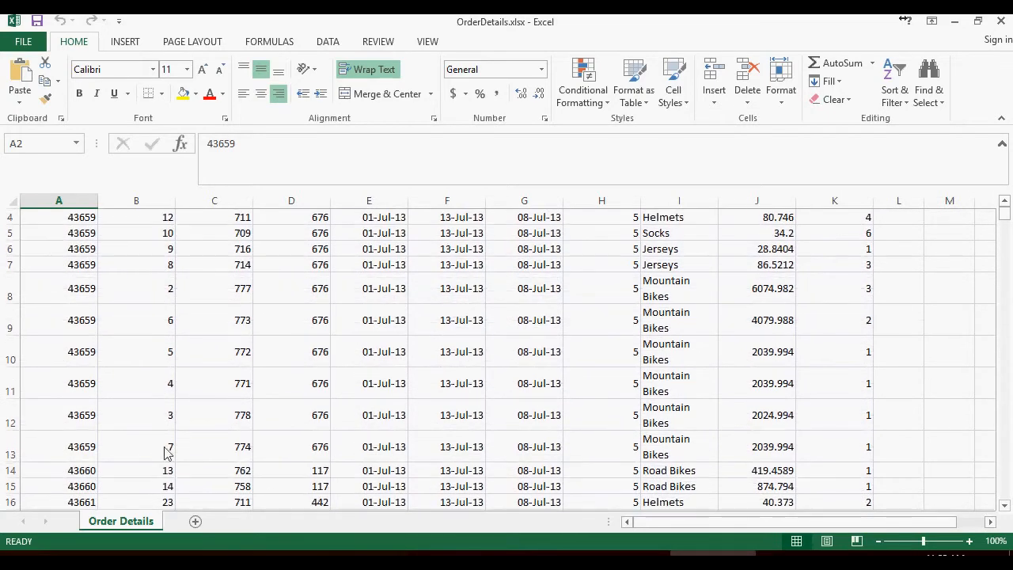
left_click_drag(136, 233, 136, 446)
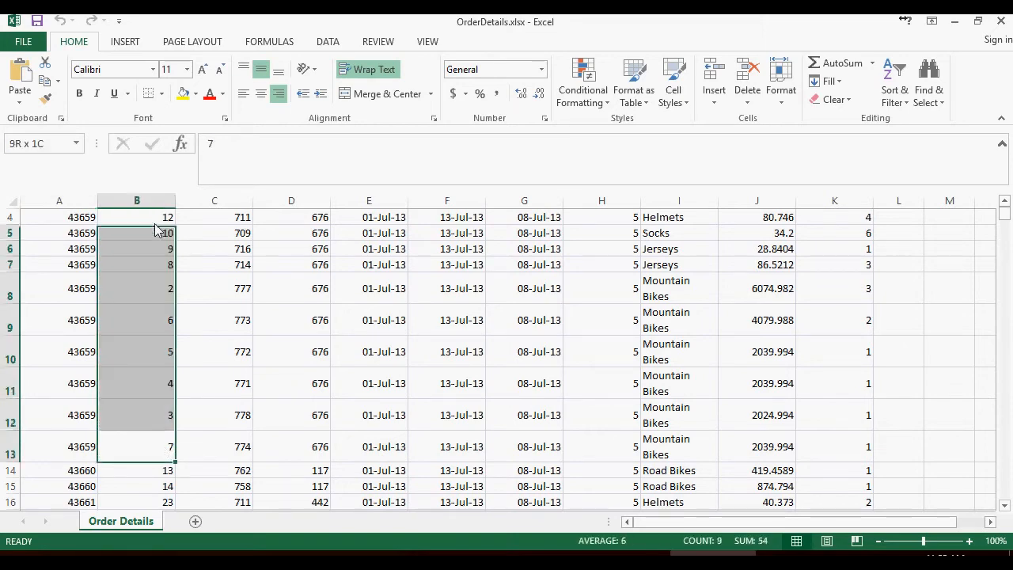
scroll("up", 3)
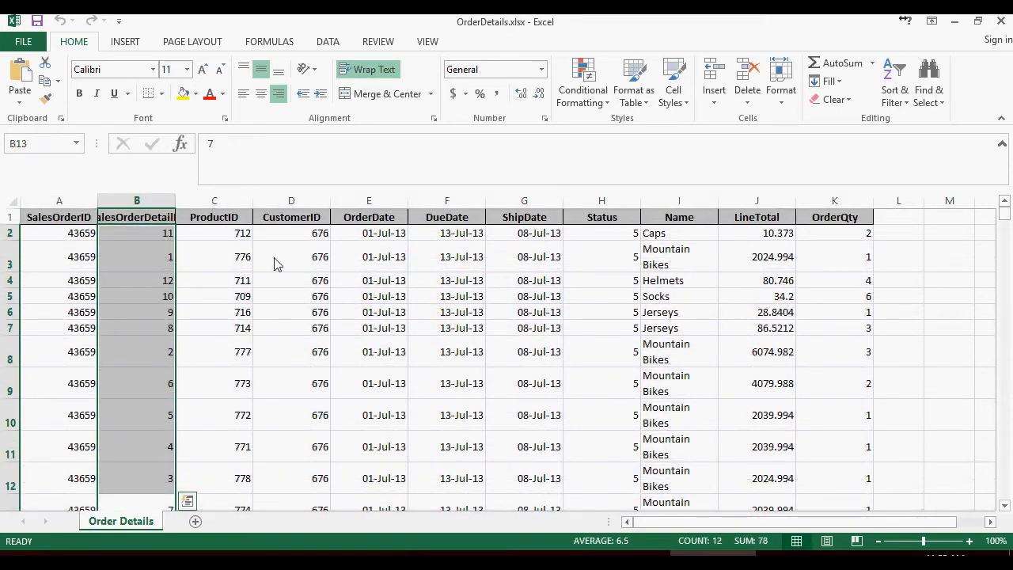
scroll("down", 3)
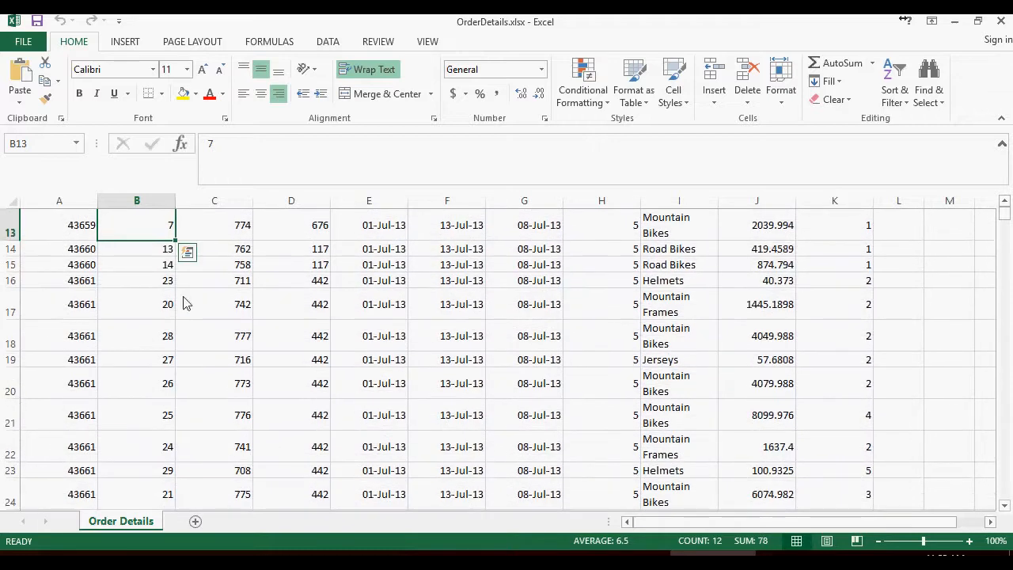
left_click_drag(58, 248, 58, 264)
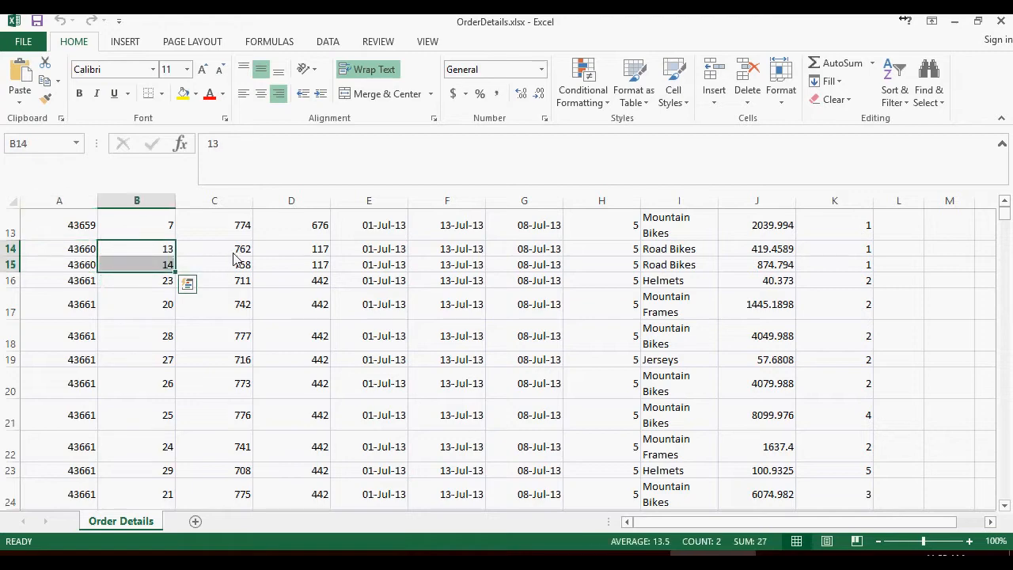
left_click(214, 249)
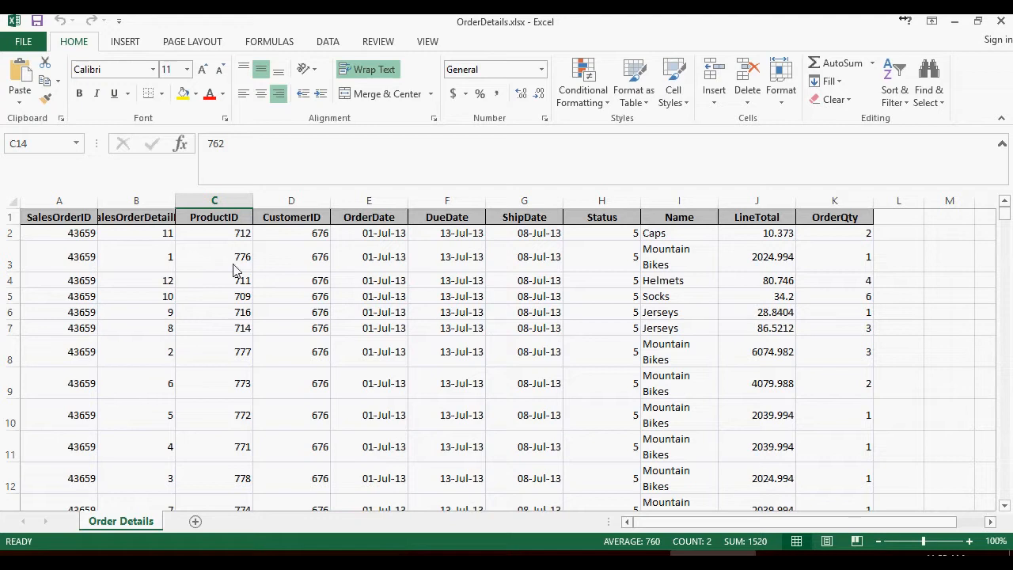
mouse_move(474, 431)
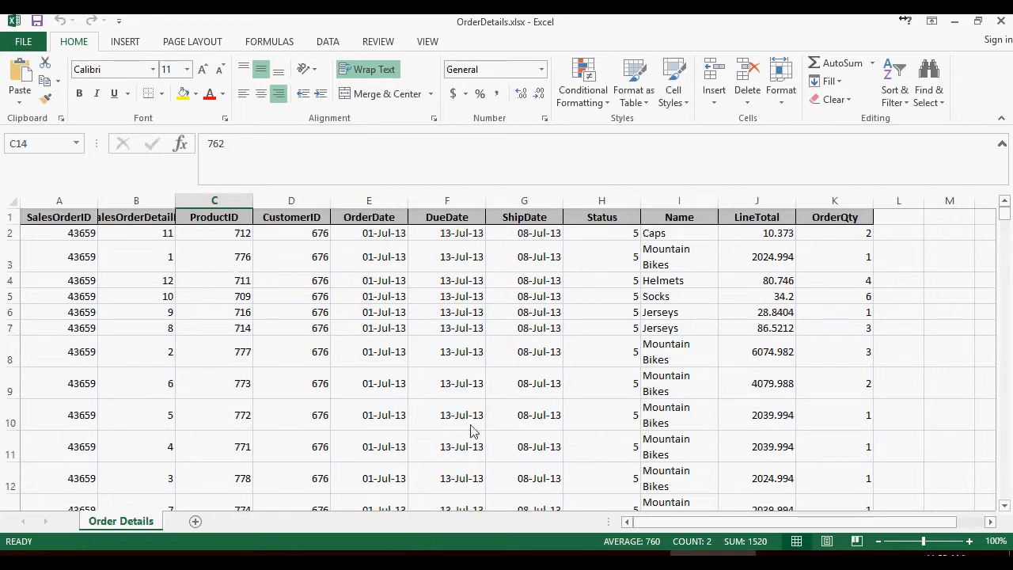
mouse_move(643, 488)
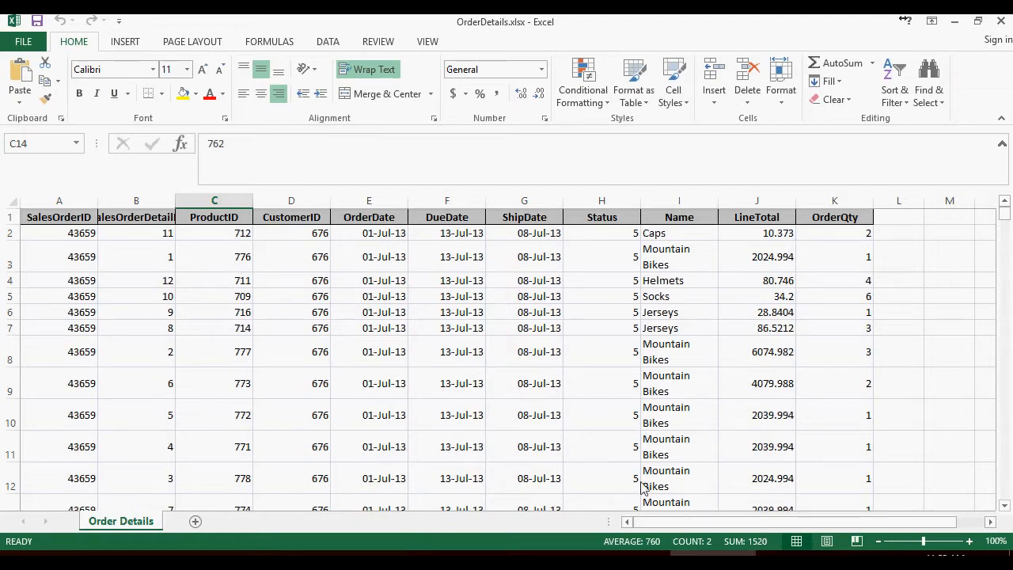
mouse_move(314, 358)
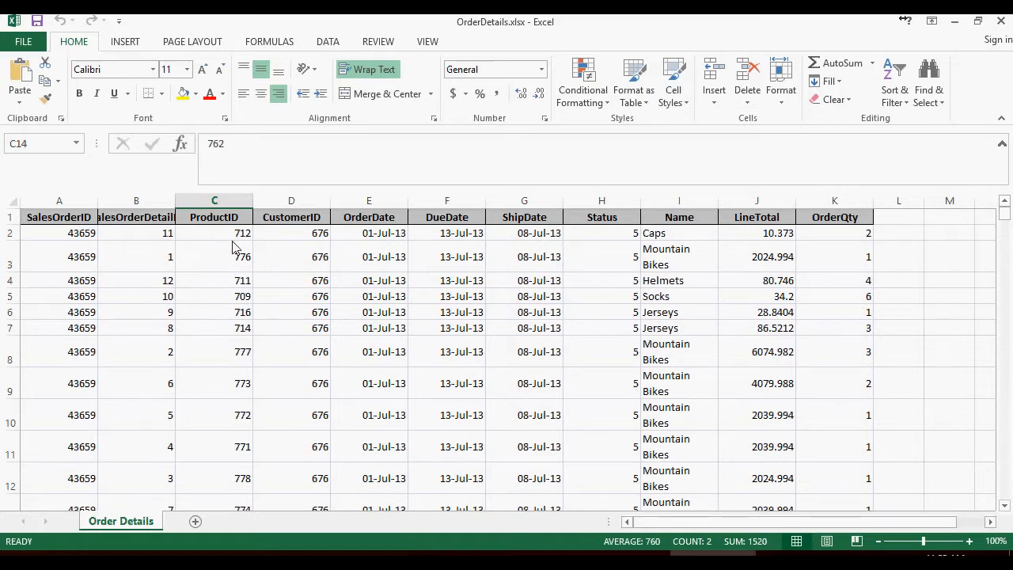
left_click(214, 233)
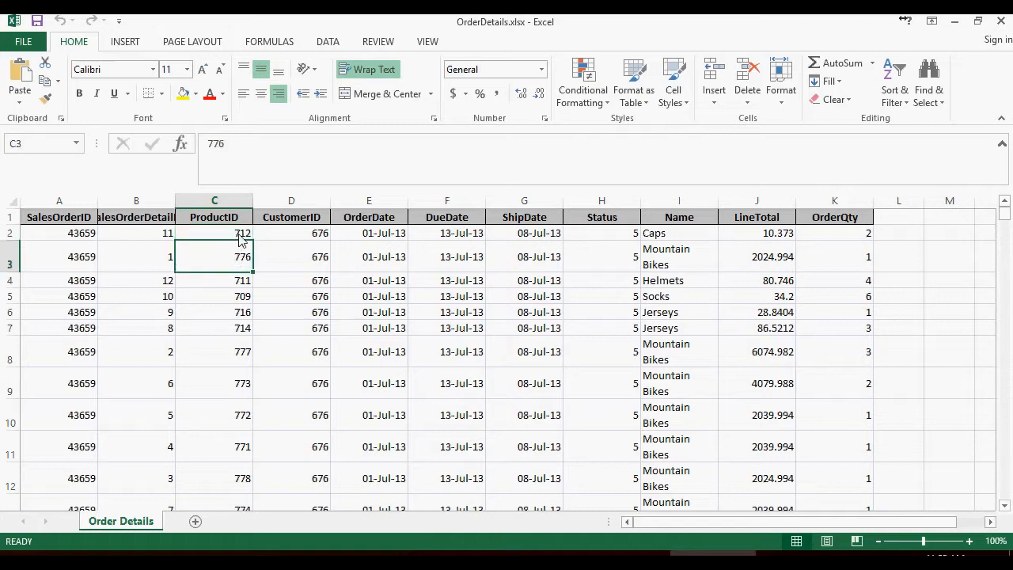
left_click(214, 233)
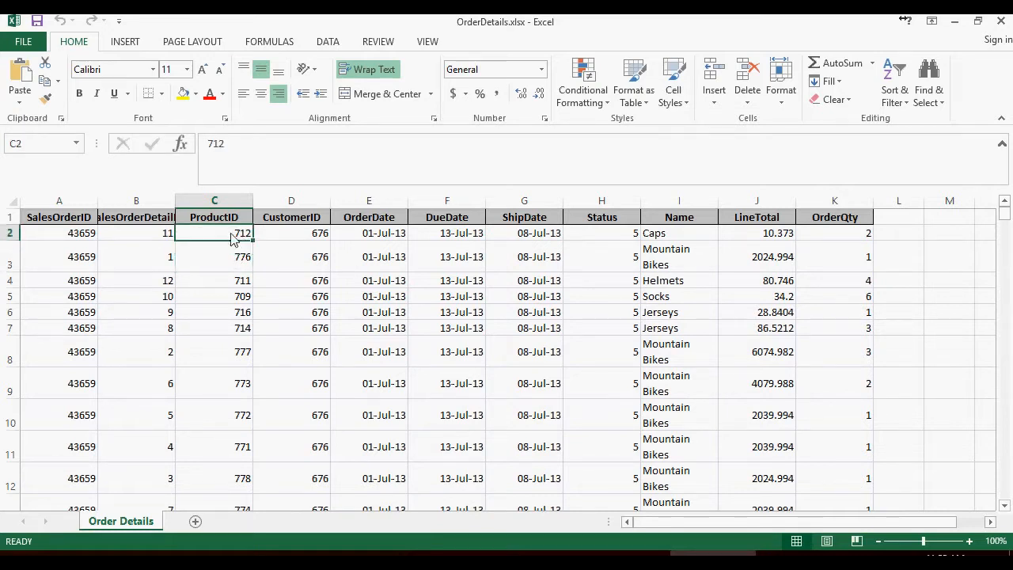
mouse_move(253, 257)
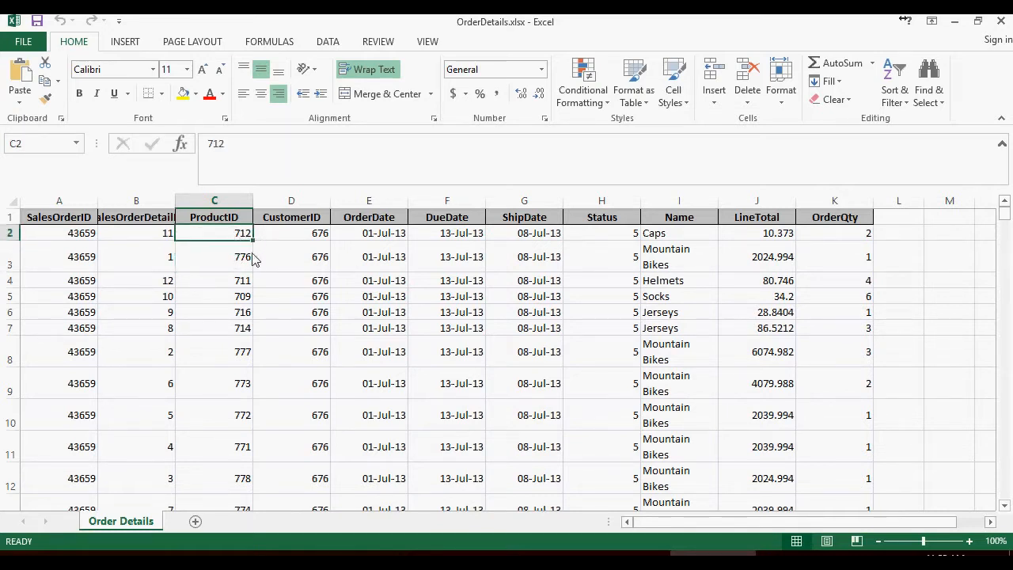
mouse_move(250, 293)
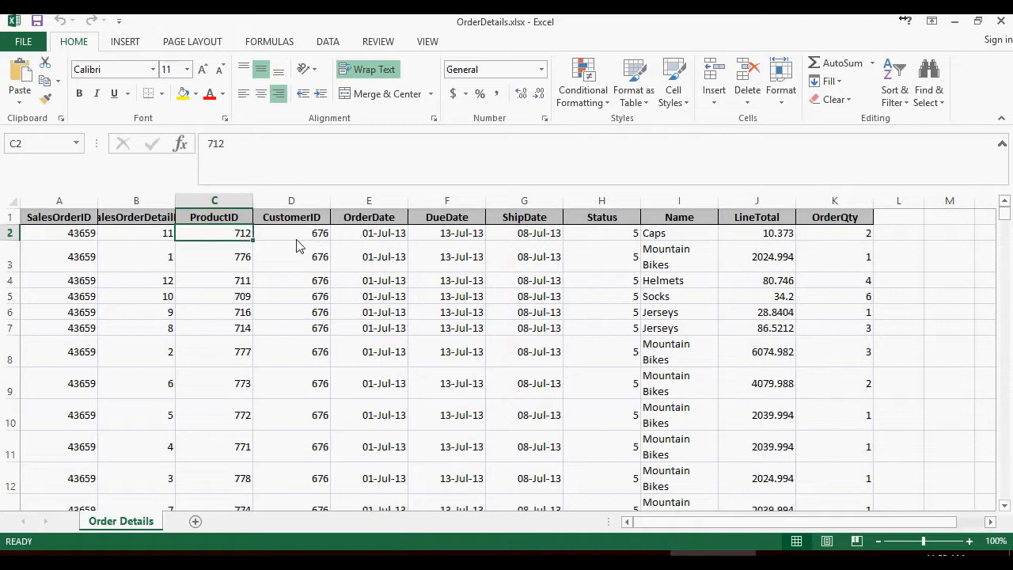
mouse_move(202, 249)
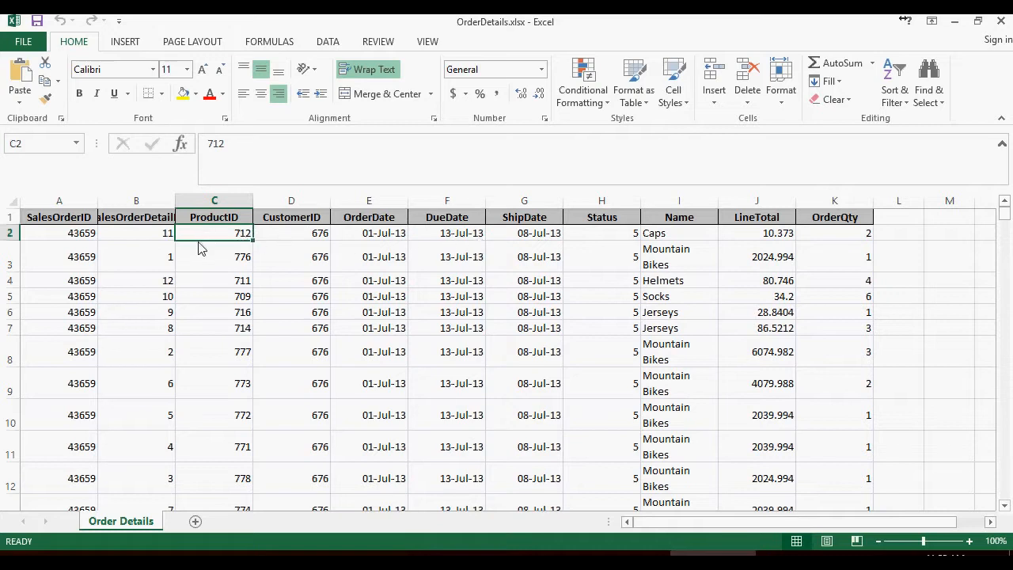
mouse_move(447, 242)
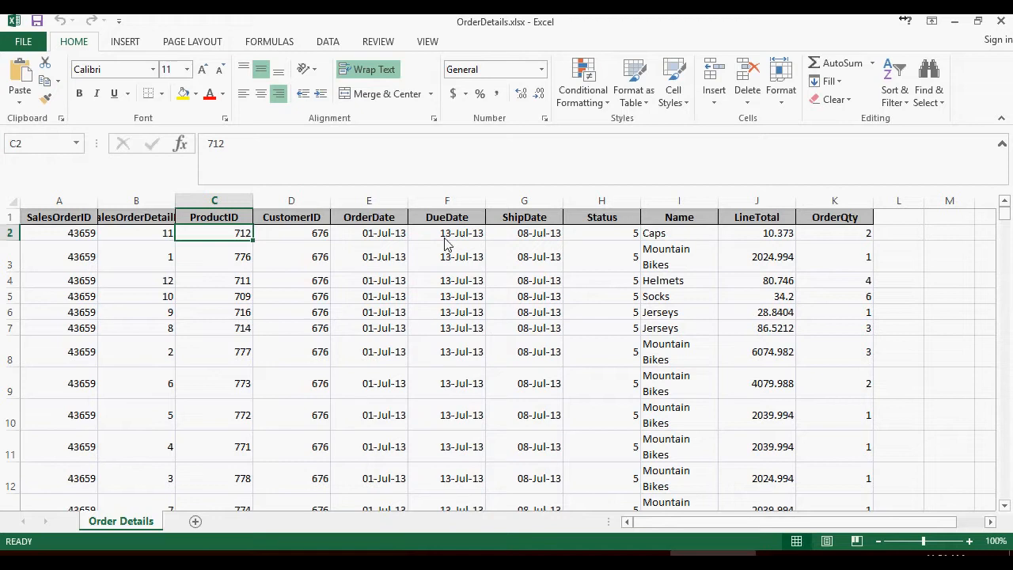
mouse_move(497, 386)
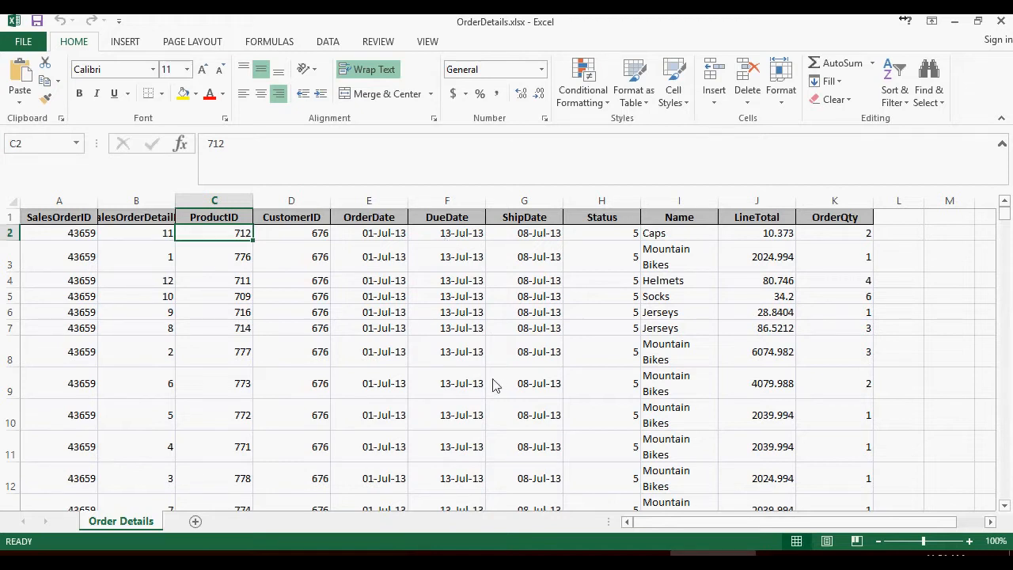
mouse_move(500, 379)
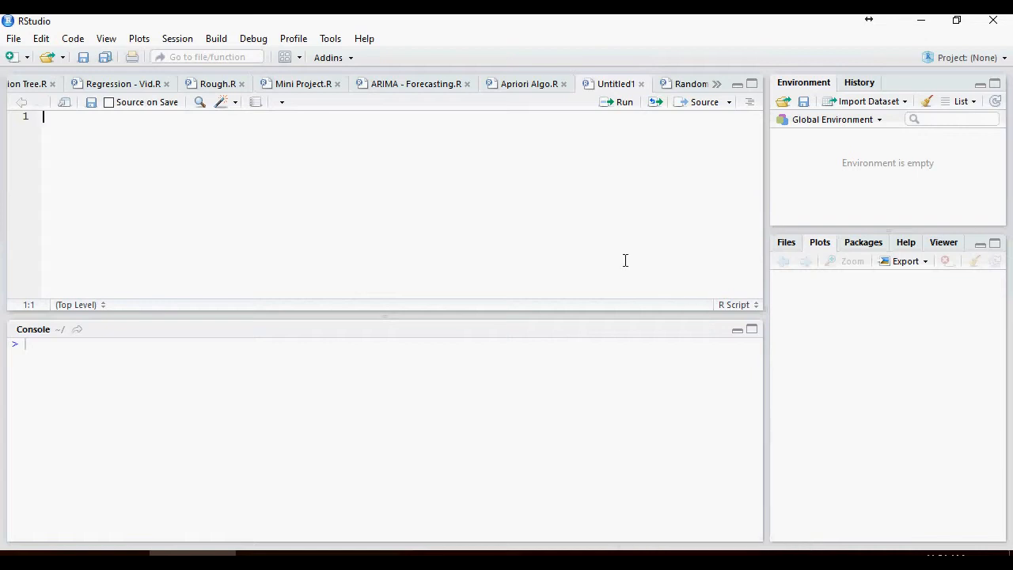
- Run the '#Load the data' lines, then add orders_data <- orders_data[,c(1,3)] below them
type("#Load the data")
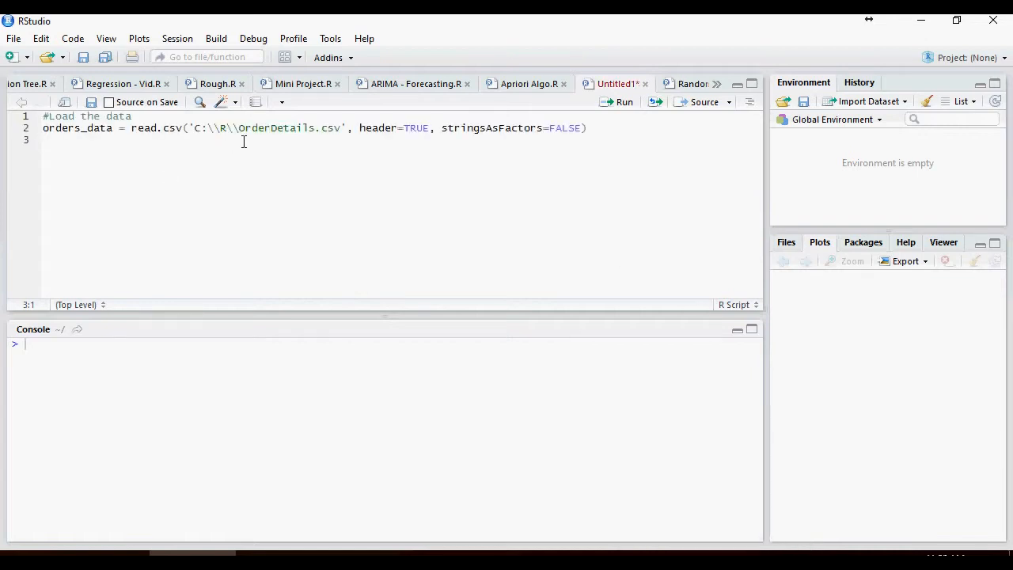
key("ctrl+a")
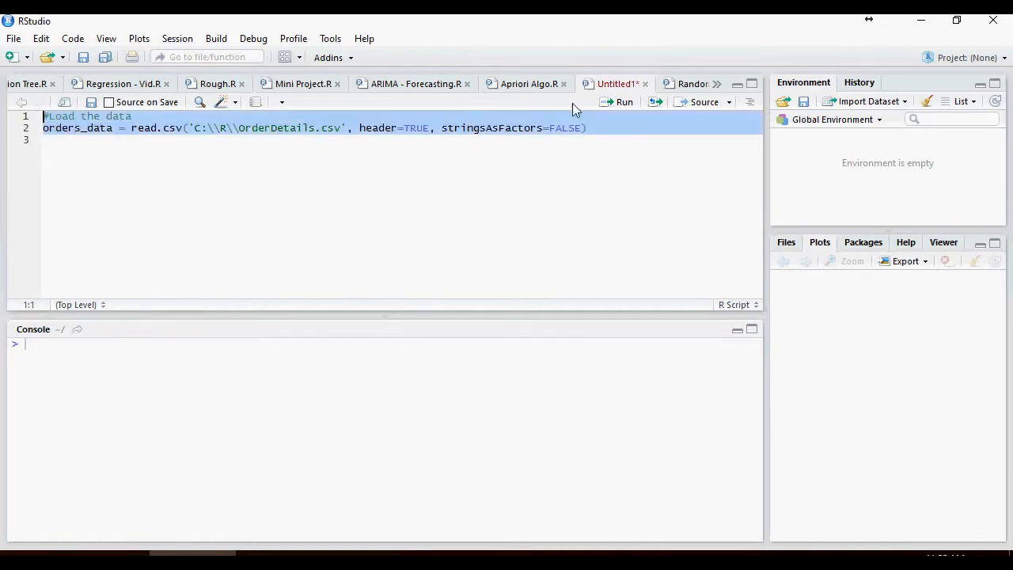
left_click(616, 101)
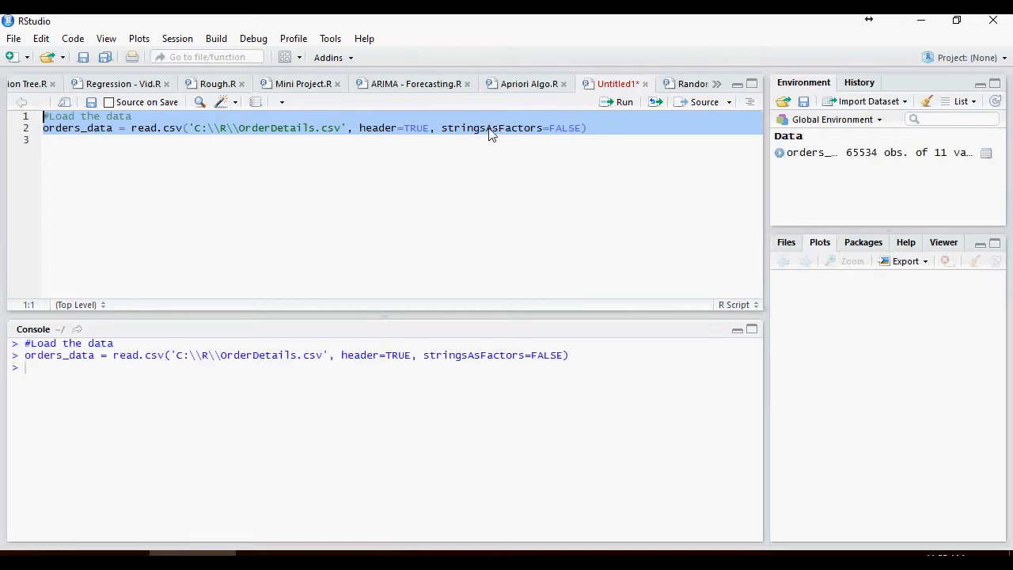
left_click(459, 146)
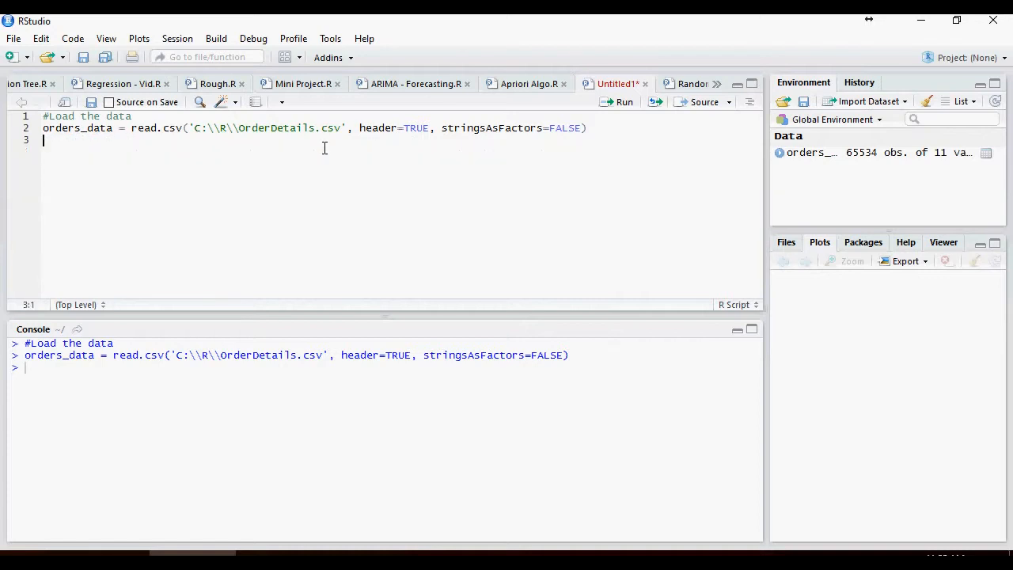
type("orders_data <- orders_data[,c(1,3)]")
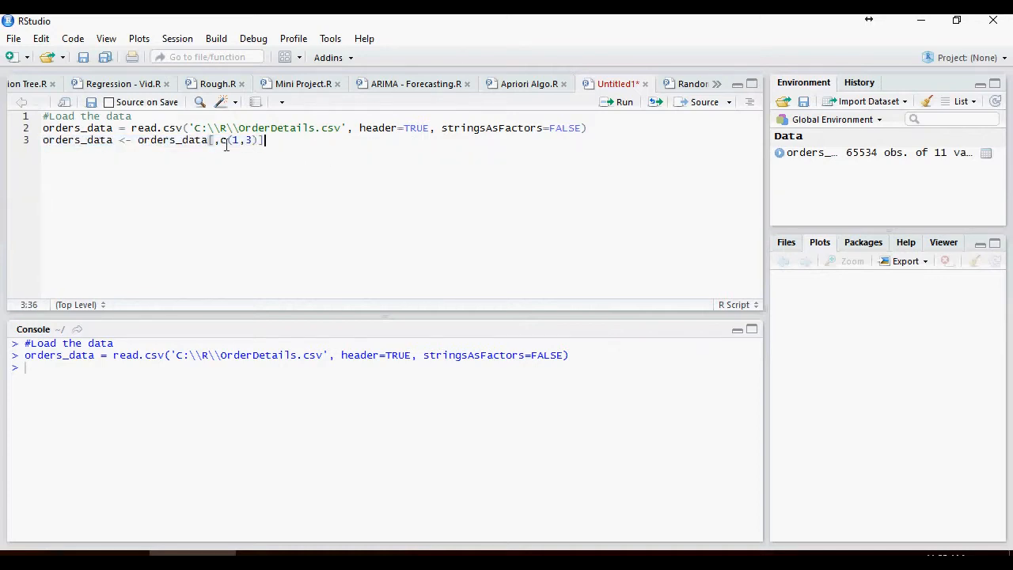
mouse_move(652, 551)
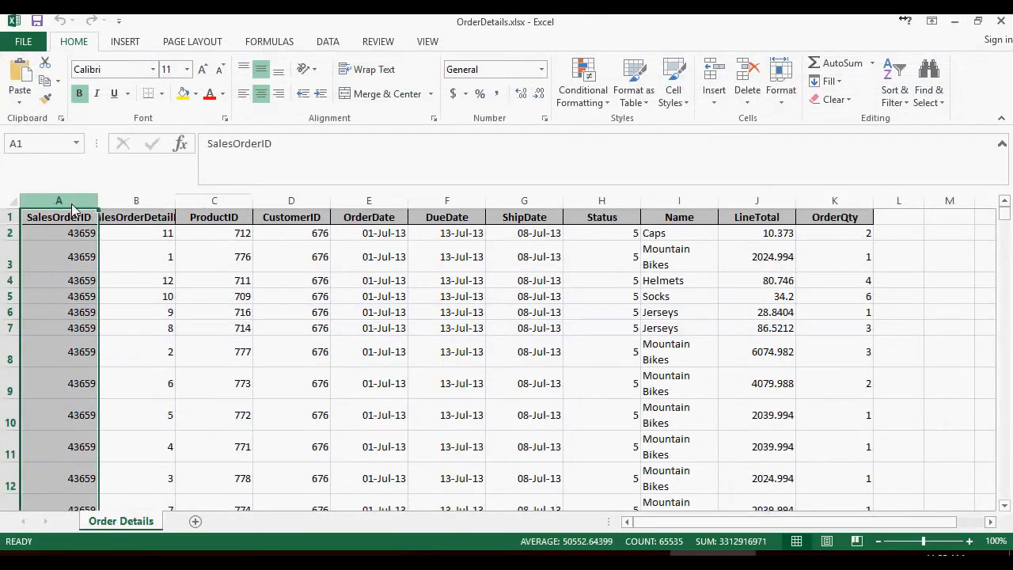
- Check the ProductID column's position in Excel's OrderDetails sheet
left_click(214, 200)
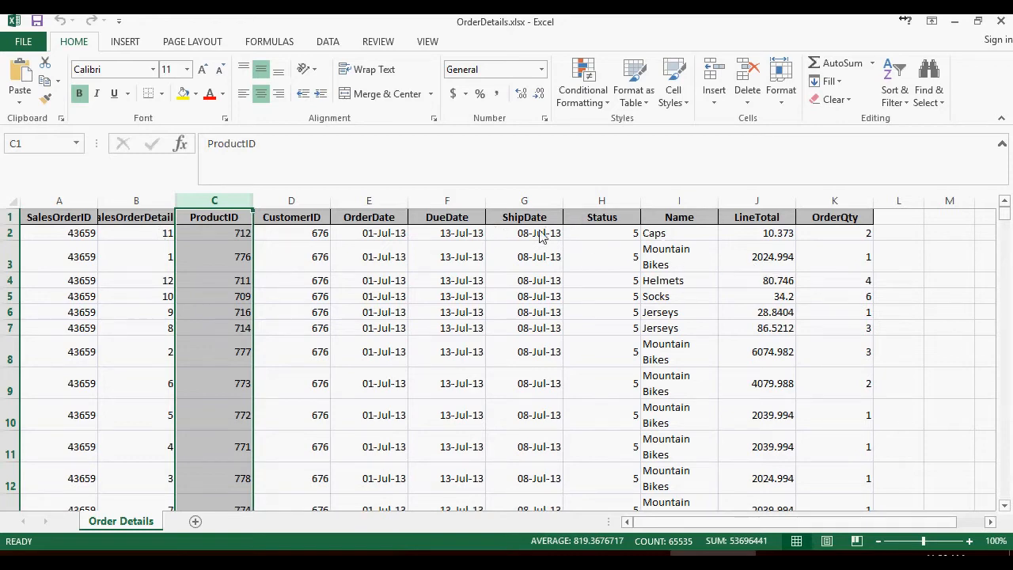
mouse_move(528, 489)
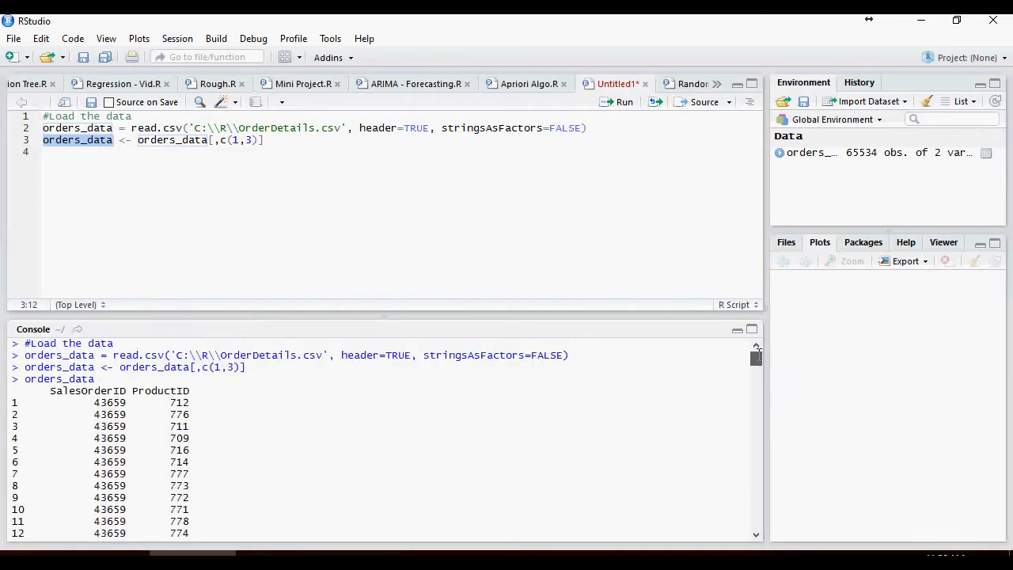
- Print the two-column orders_data, run the sort into orders_data_sorted, and convert SalesOrderID to numeric
double_click(87, 389)
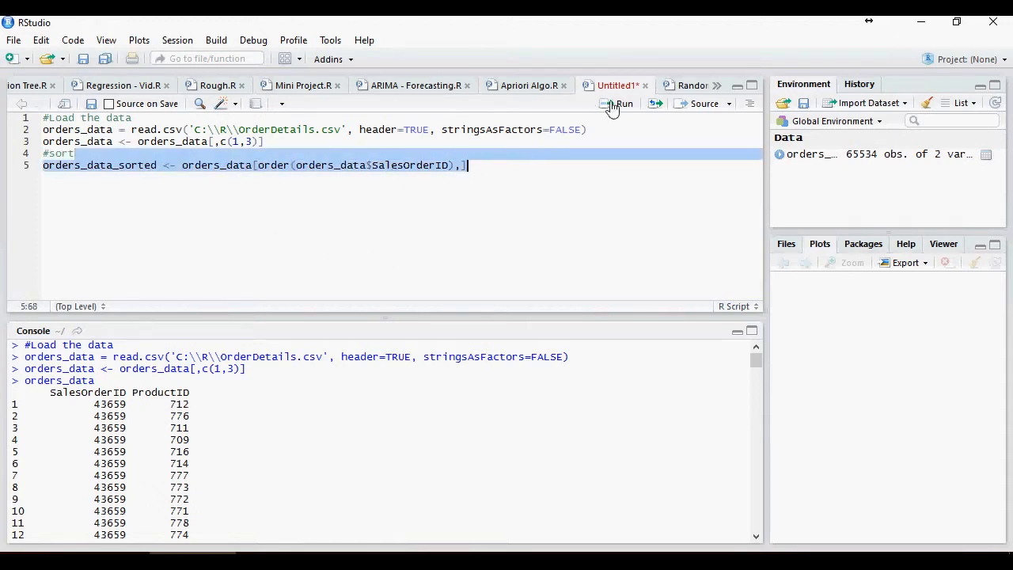
left_click(617, 103)
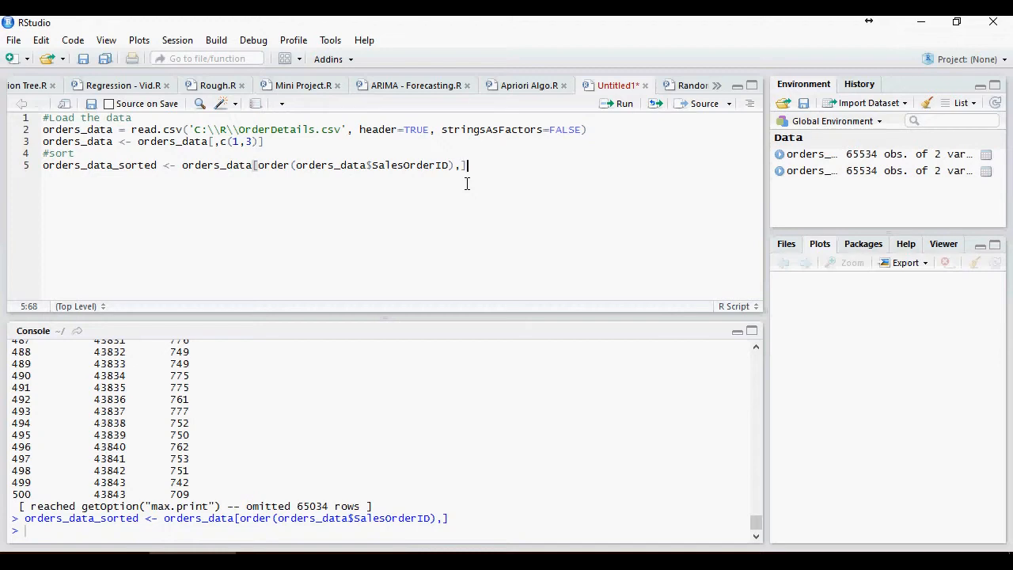
type("orders_data_sorted$SalesOrderID <- as.numeric(orders_data_sorted$SalesOrderID)")
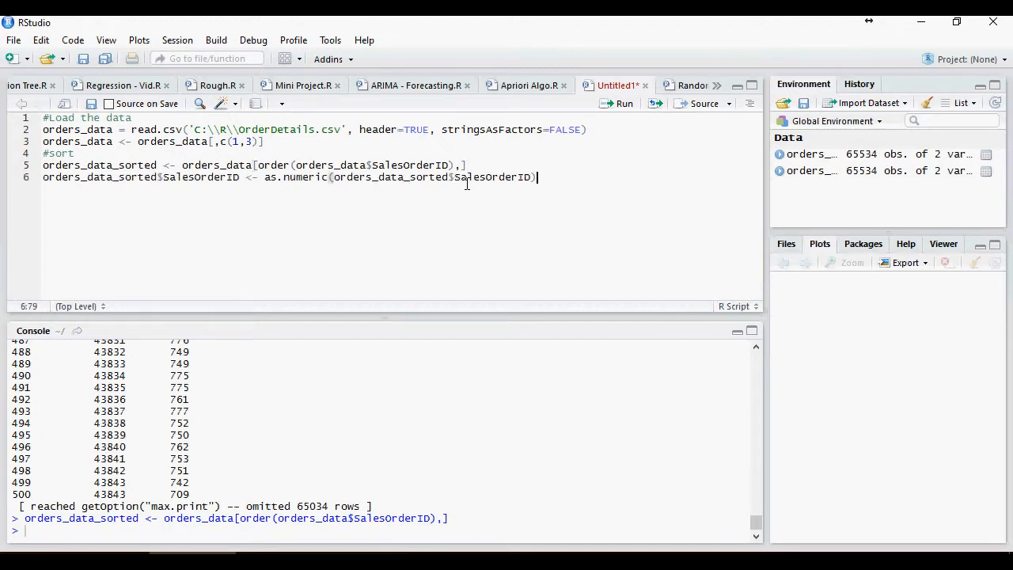
left_click(617, 103)
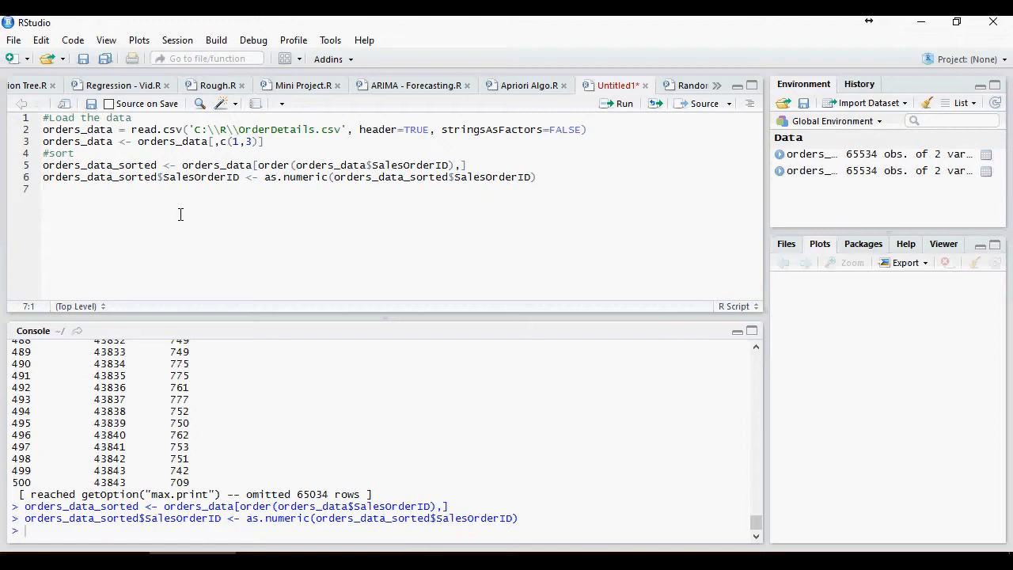
- Load plyr, build orders_ProdList via ddply collapsing ProductIDs with ',', and print its 14475 orders
type("#install.packages(\"plyr\", dependencies= TRUE)")
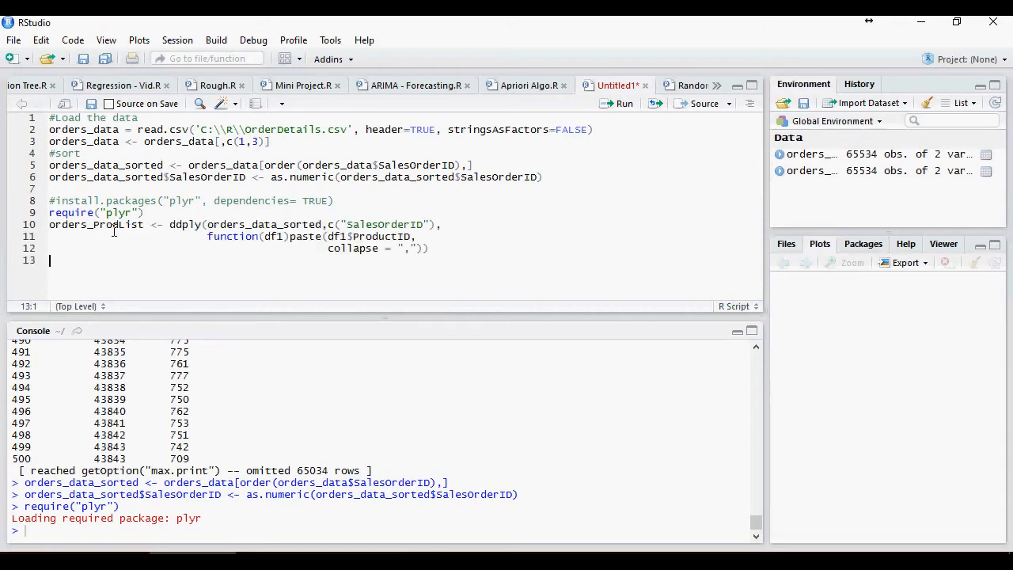
double_click(184, 225)
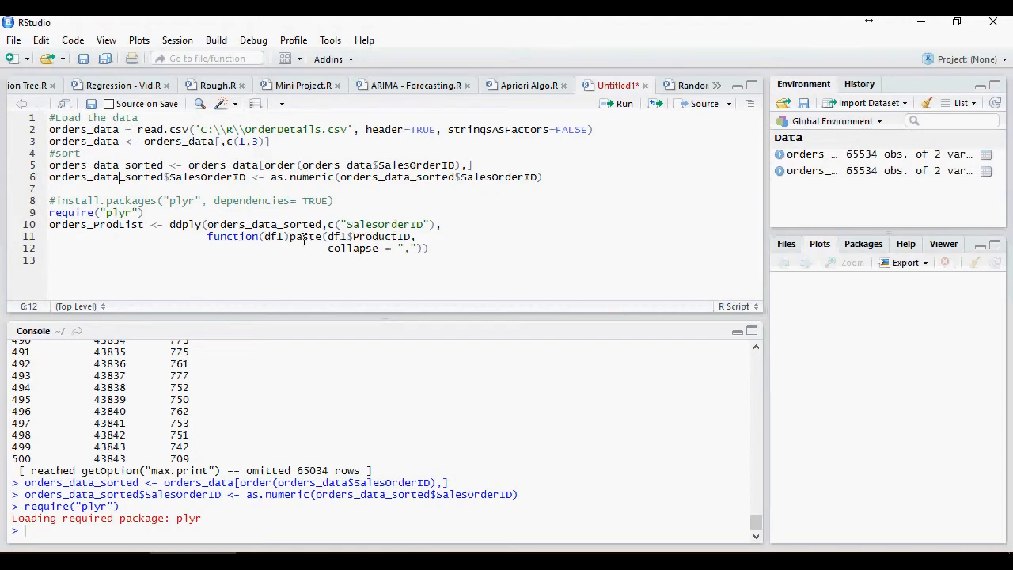
mouse_move(401, 253)
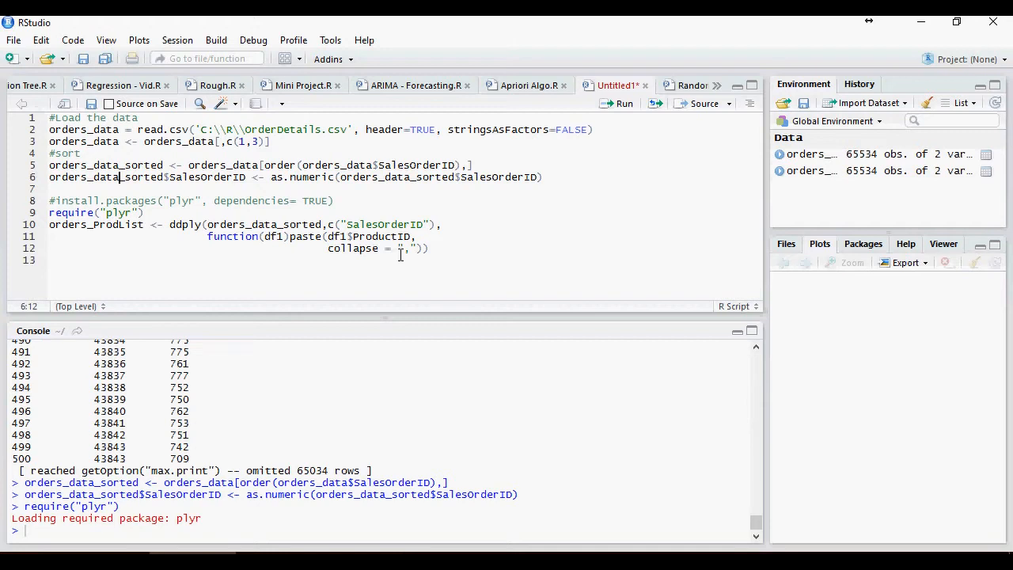
double_click(383, 225)
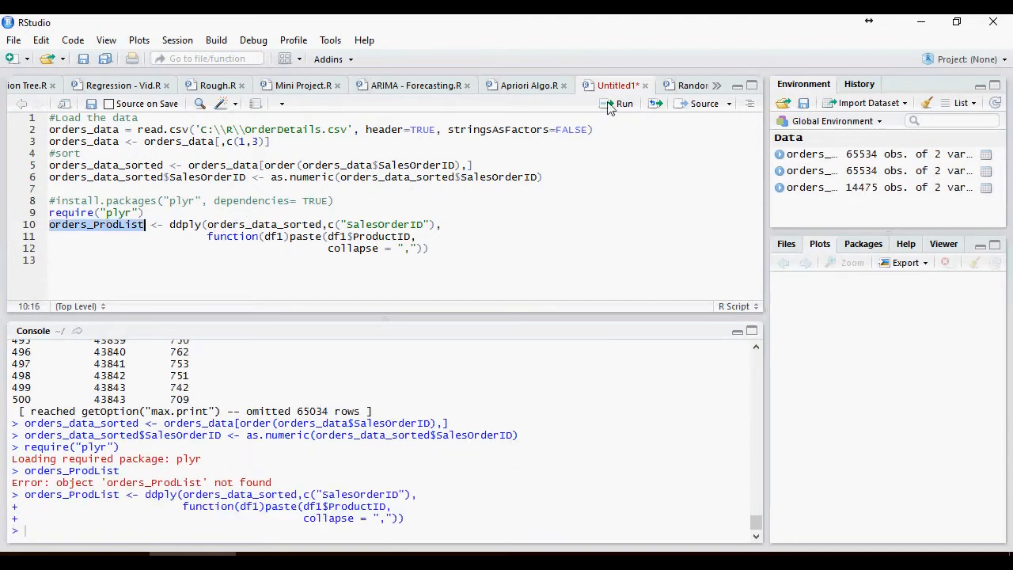
left_click(618, 103)
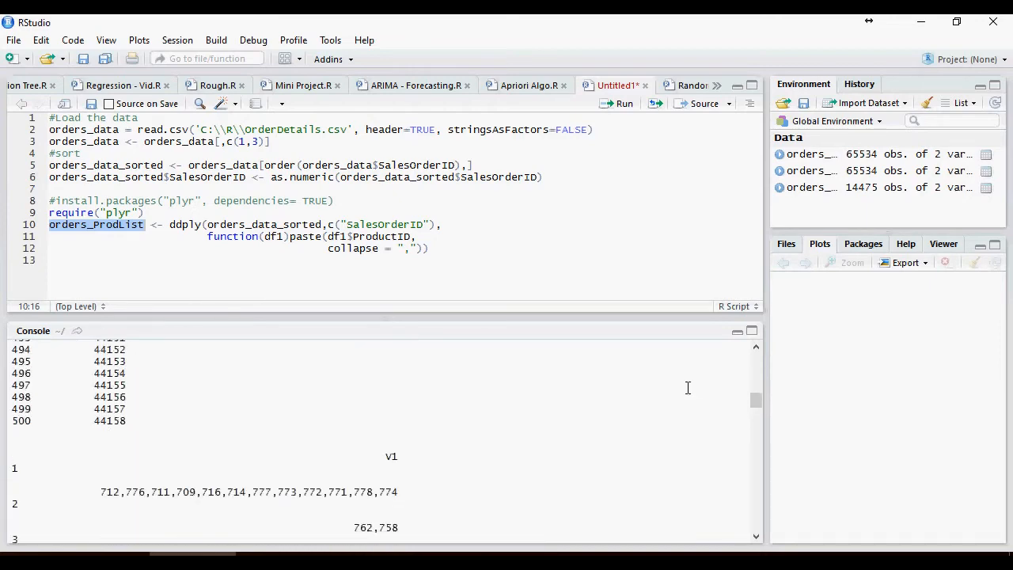
scroll("down", 3)
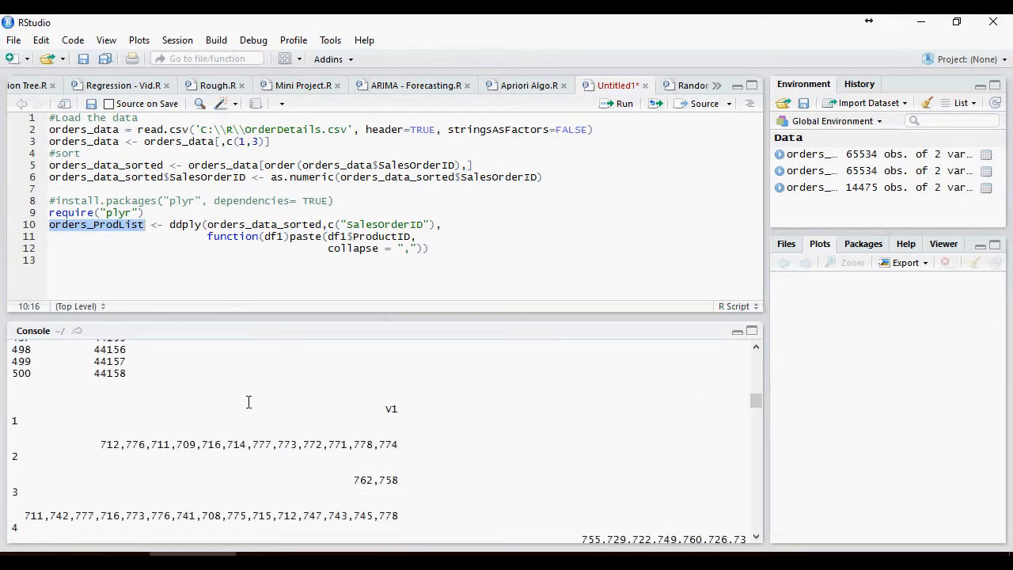
left_click_drag(102, 443, 259, 444)
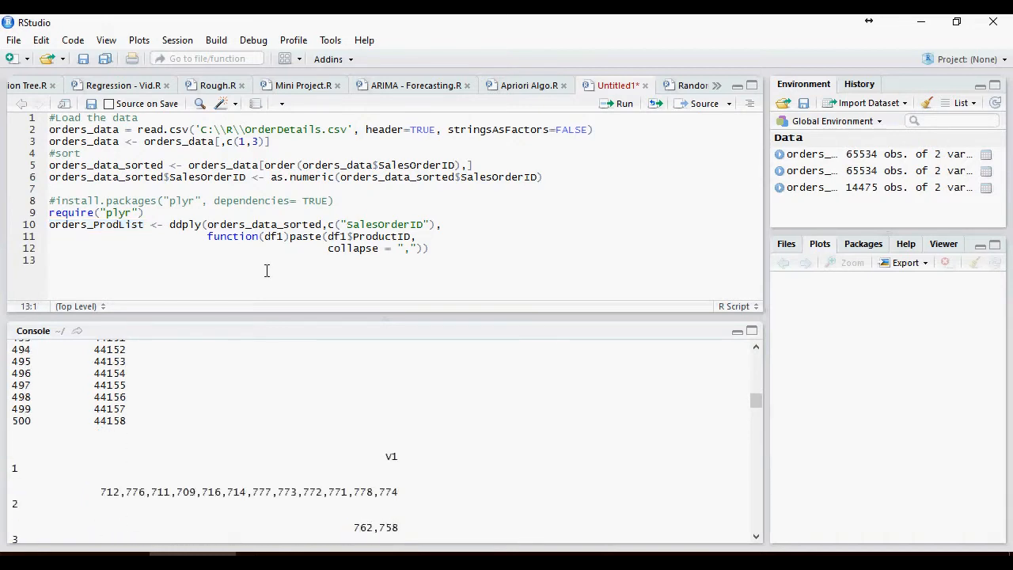
- Drop SalesOrderID, rename the column to ProdList, print it, and start the '#Write CSVs' section
type("orders_ProdList$SalesOrderID <- NULL")
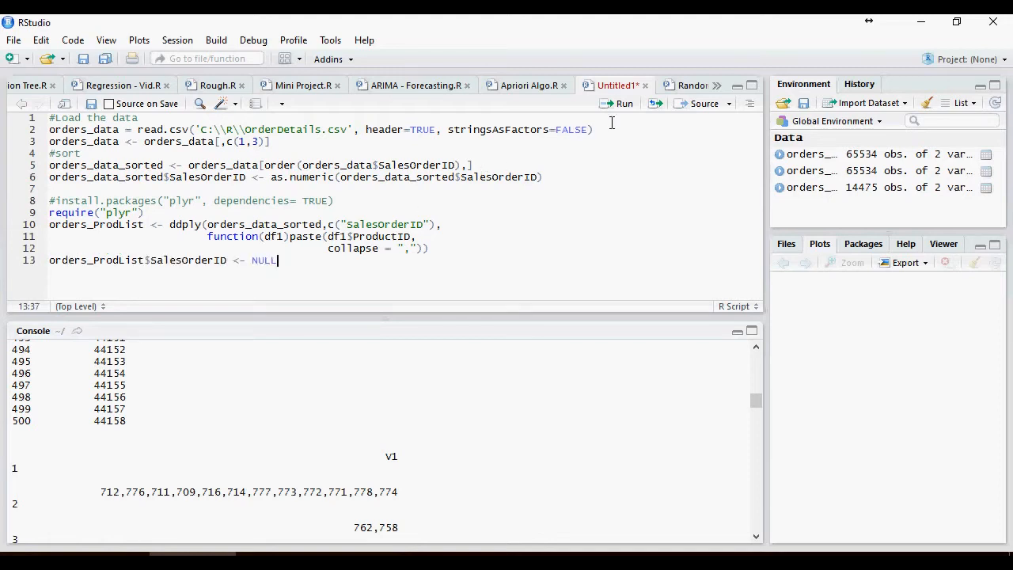
left_click(622, 104)
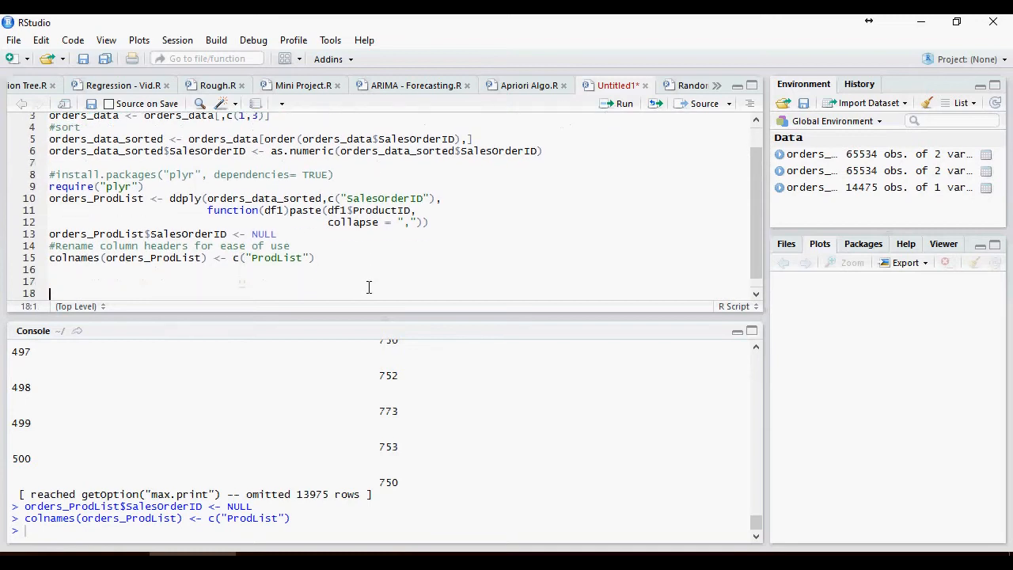
type("orders_ProdList$ProdList")
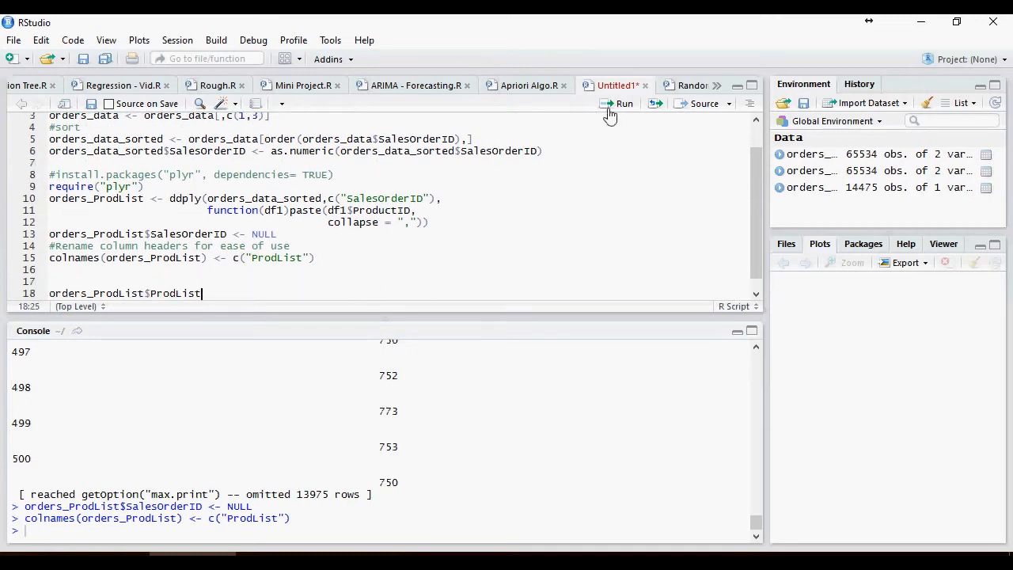
left_click(616, 104)
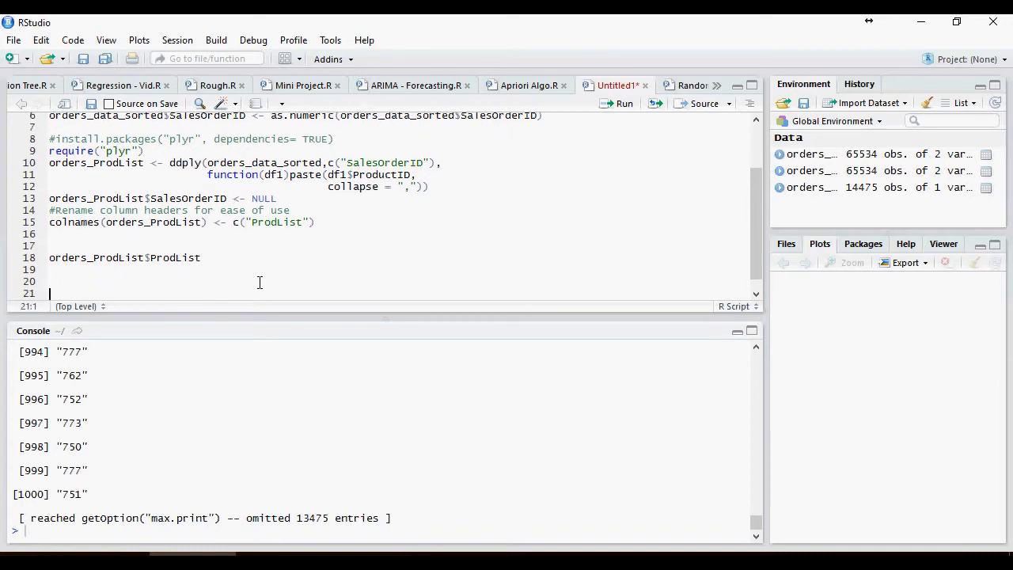
type("#Write CSVs")
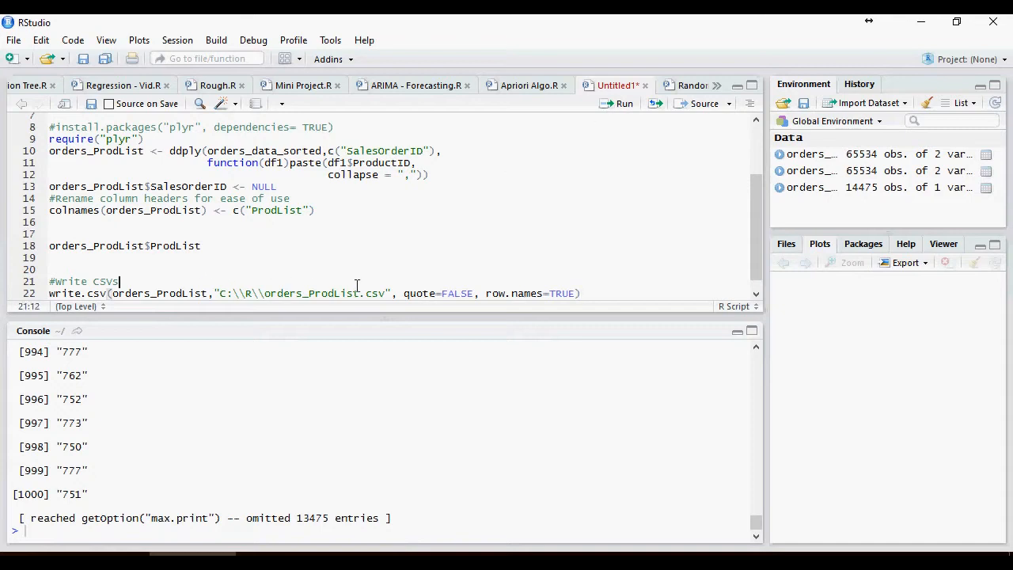
- Run the write.csv line and inspect row 2 of orders_ProdList.csv in Excel
left_click(616, 105)
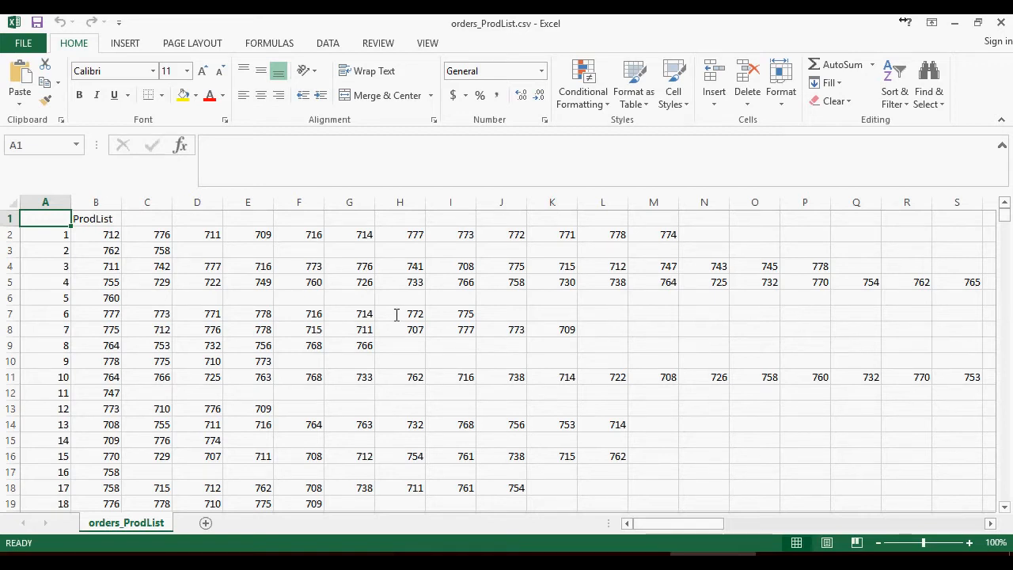
mouse_move(372, 305)
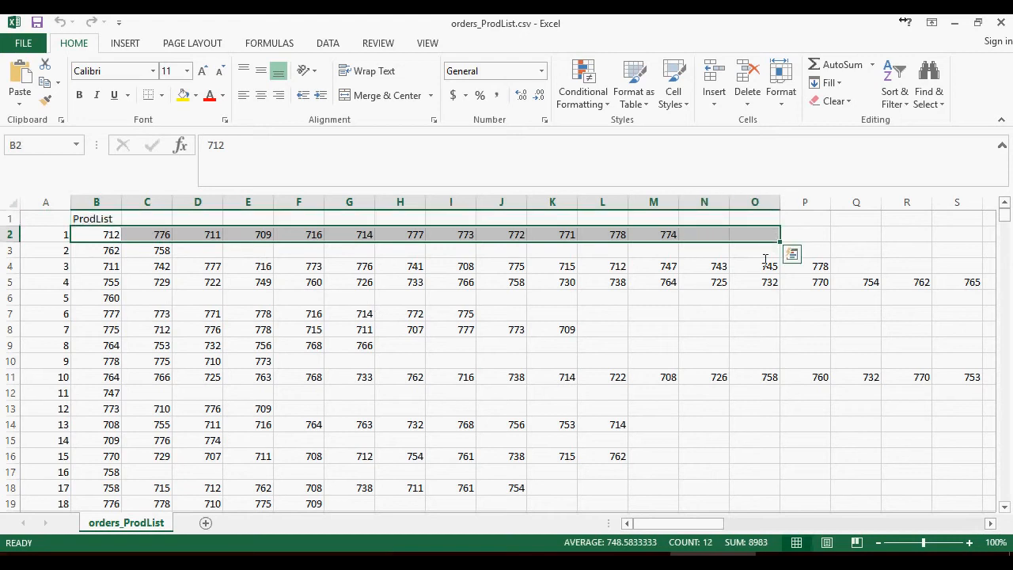
mouse_move(696, 272)
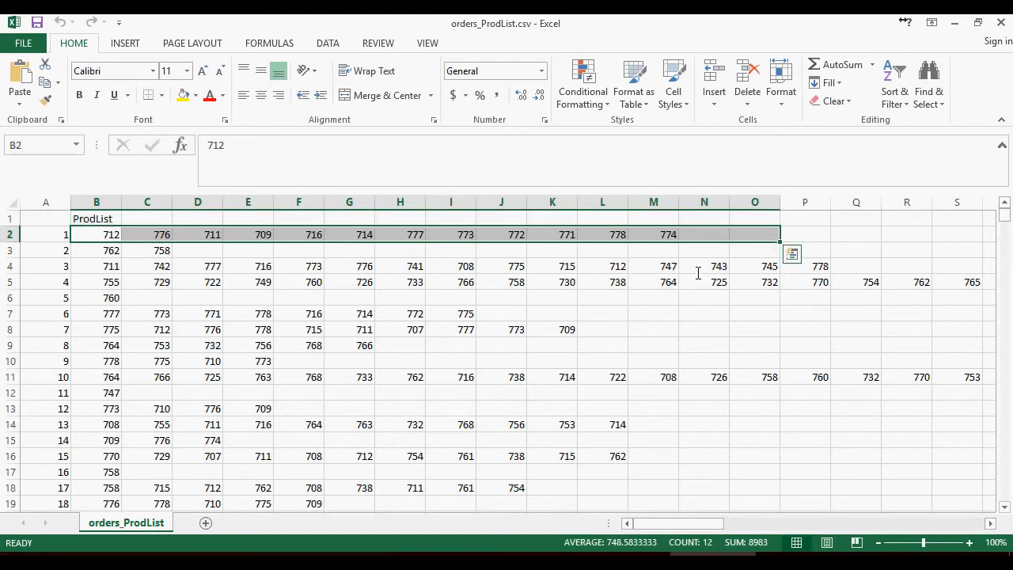
left_click(792, 253)
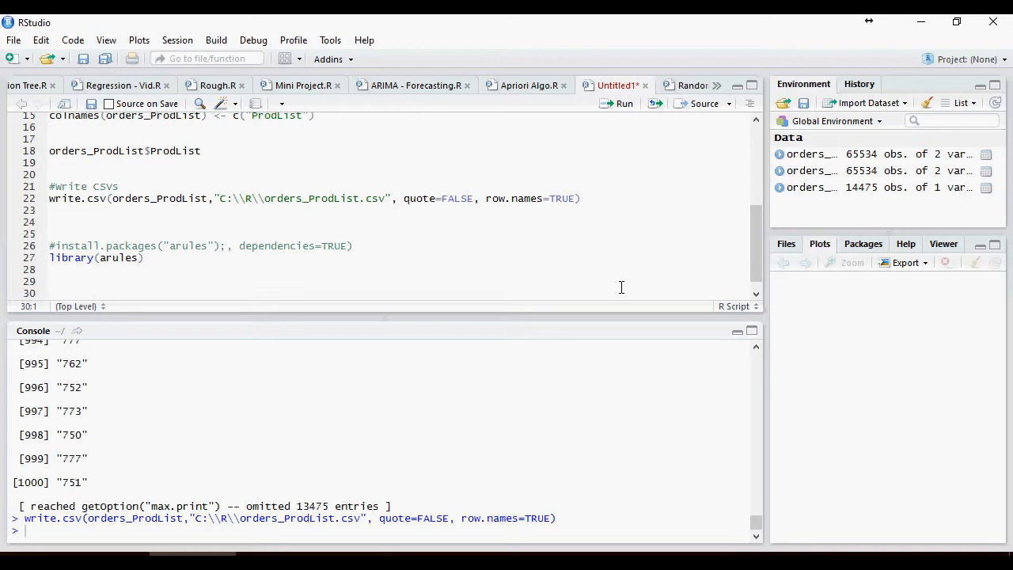
- Add the commented install.packages("arules") and library(arules) lines and attach arules
left_click(76, 257)
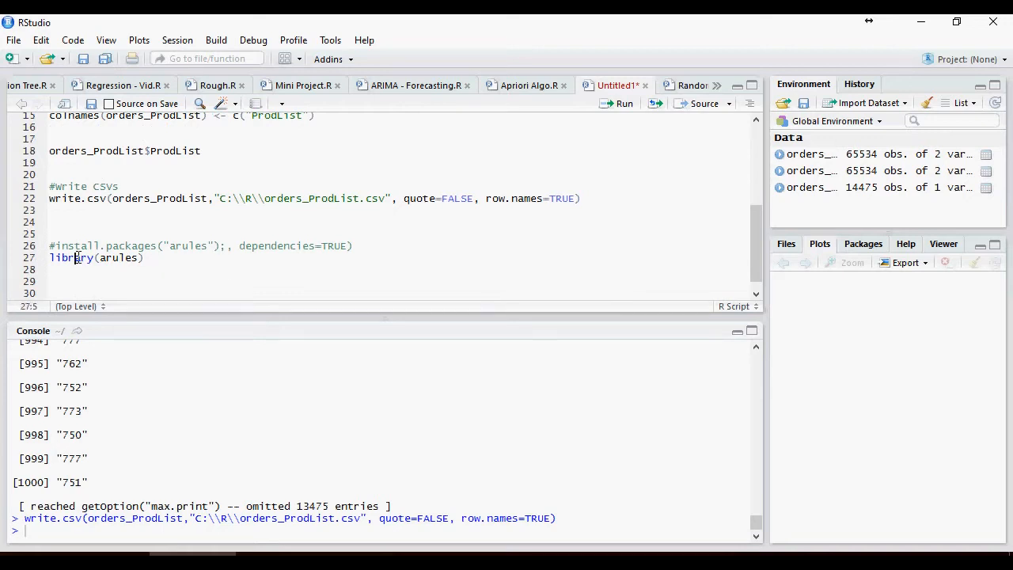
left_click(621, 103)
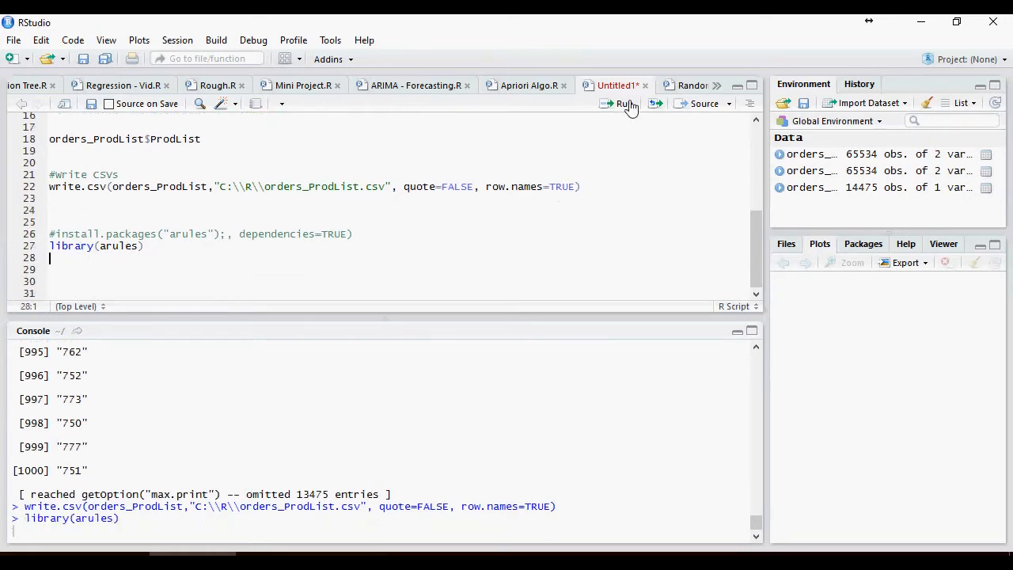
left_click(624, 102)
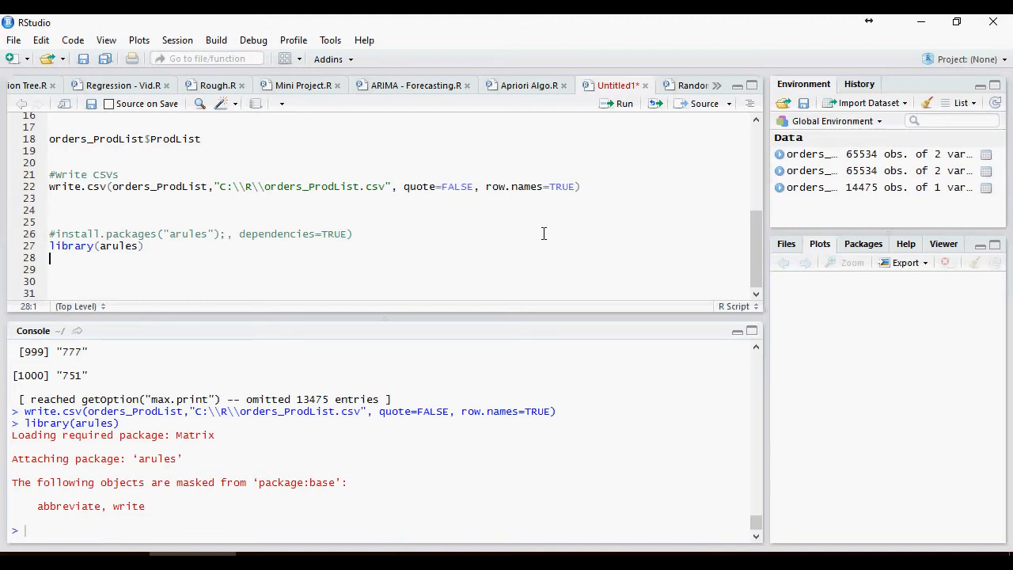
mouse_move(503, 238)
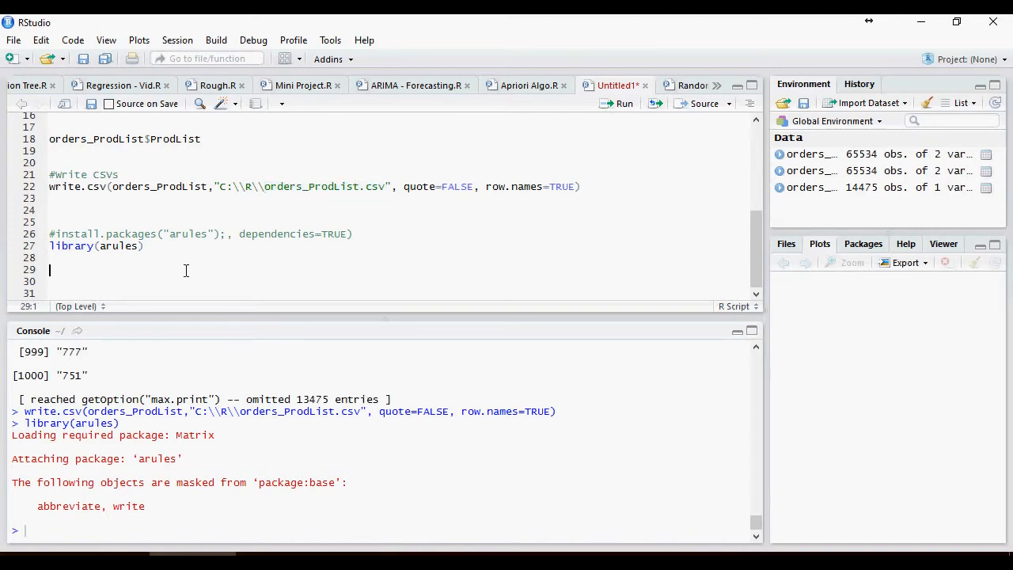
- Read orders_ProdList.csv into txn with rm.duplicates=TRUE and print its 14476-transaction, 267-item summary
type("txn = read.transactions(file=\"C:\\\\R\\\\orders_ProdList.csv\", rm.duplicates= TRUE, format=\"basket\",sep=\",\",cols=1)")
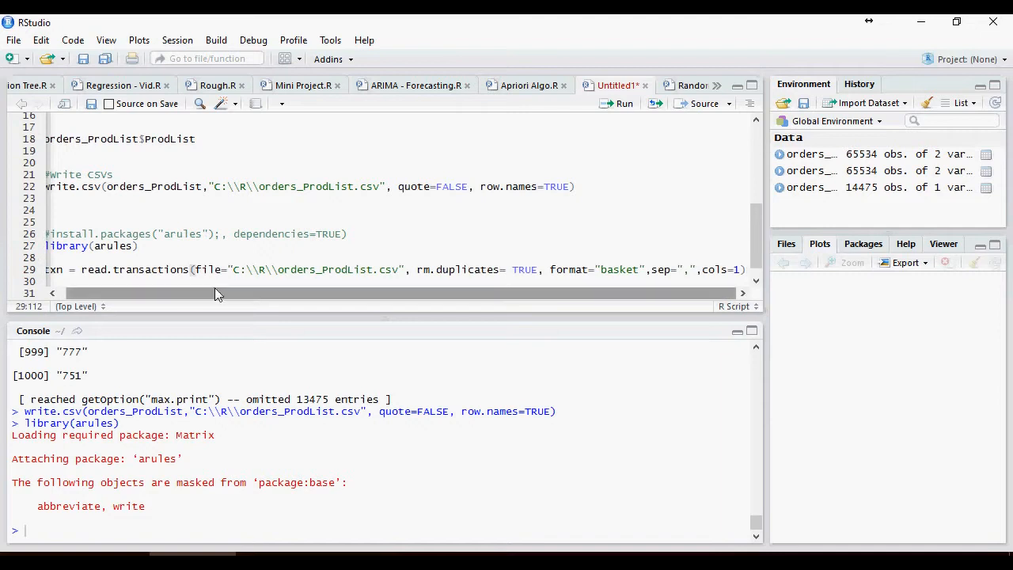
scroll("left", 3)
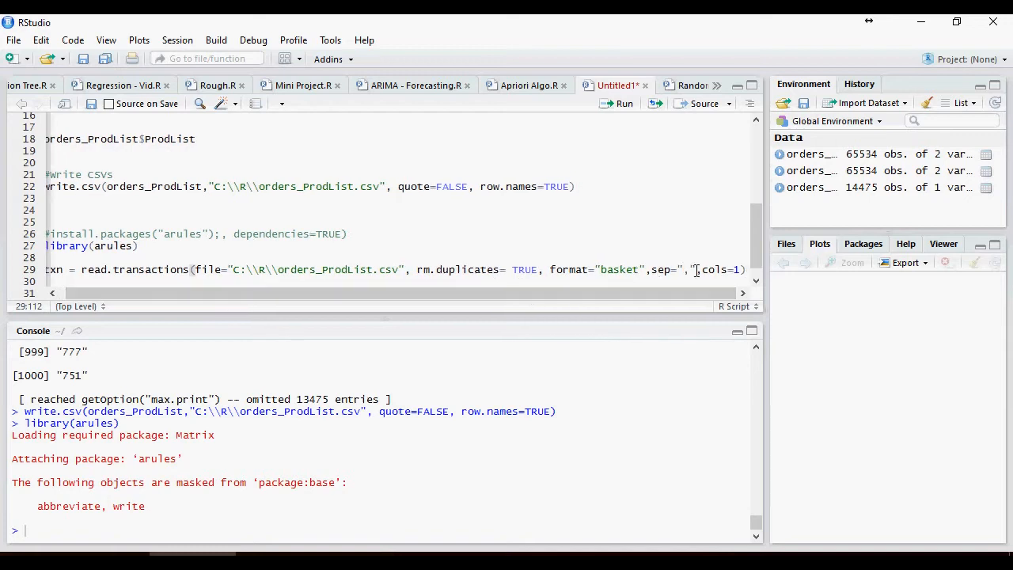
left_click(619, 104)
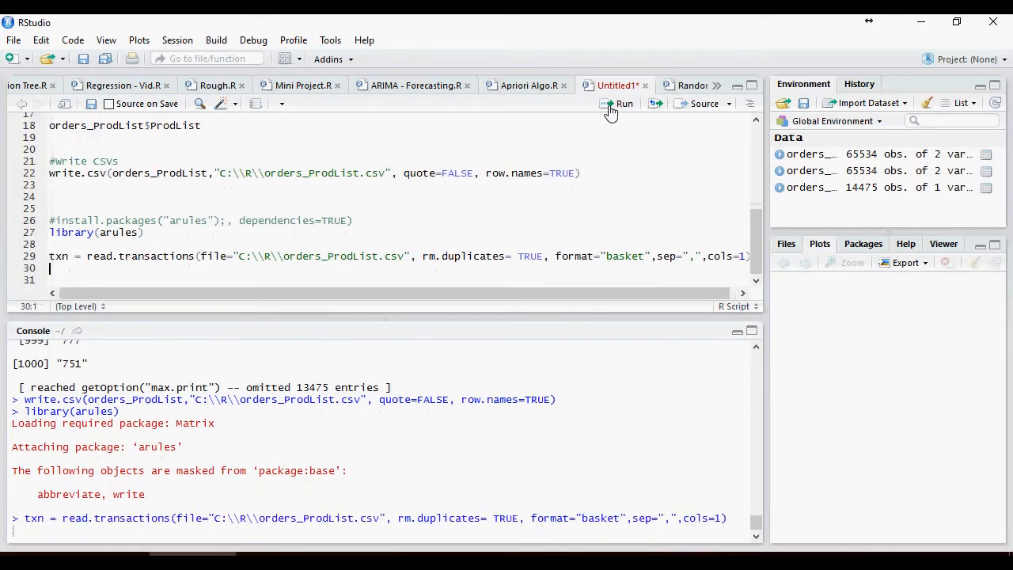
left_click(617, 105)
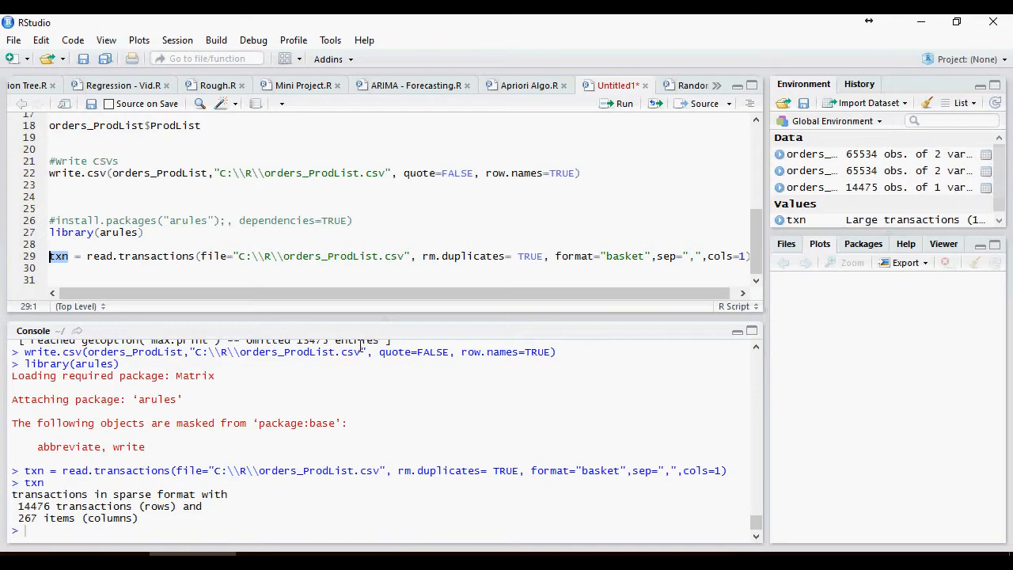
double_click(30, 506)
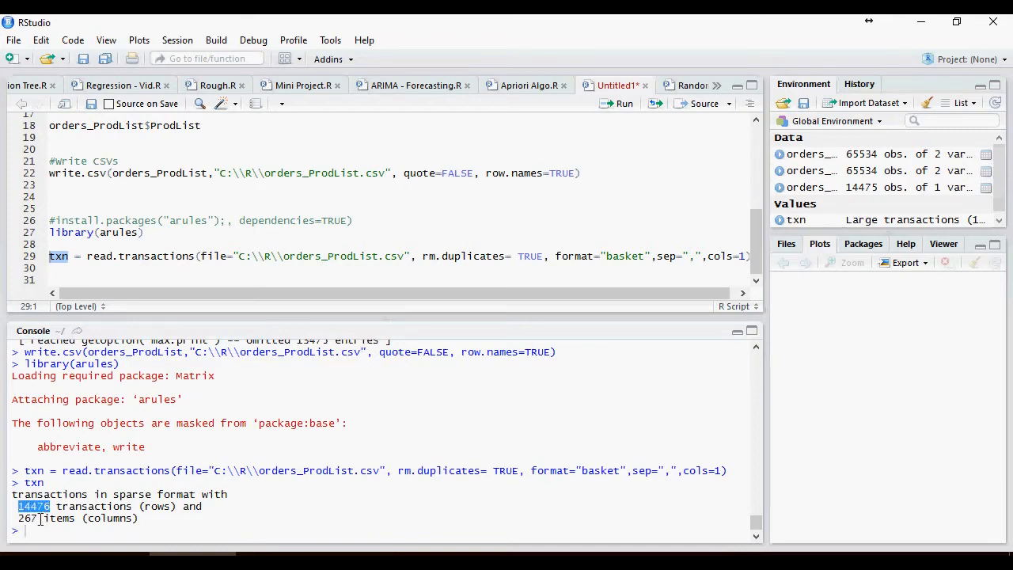
mouse_move(101, 519)
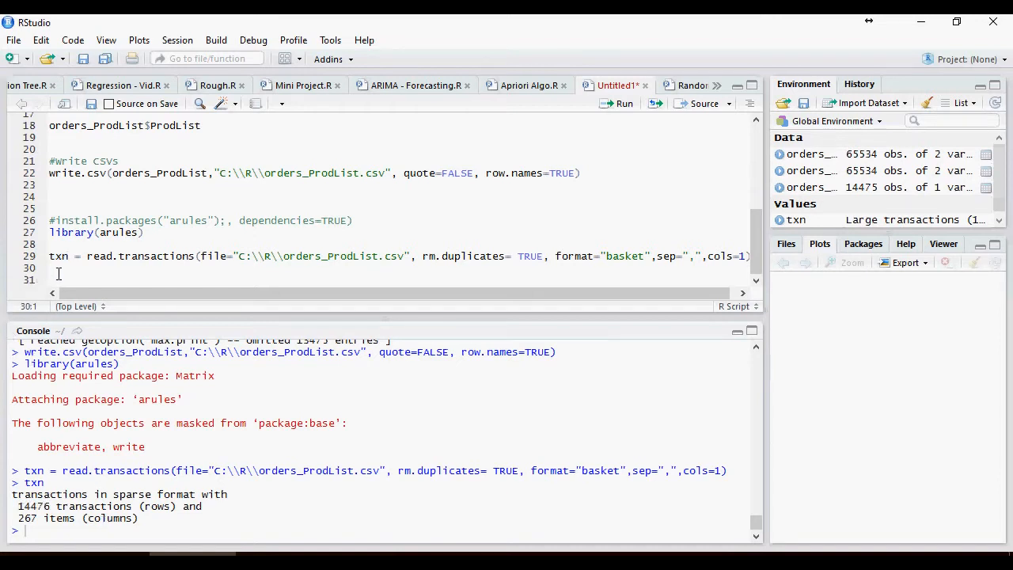
- Strip quote characters from txn@itemInfo$labels with gsub and run the line
type("txn@itemInfo$labels <- gsub(\"\\\\\"\",\"\",txn@itemInfo$labels)")
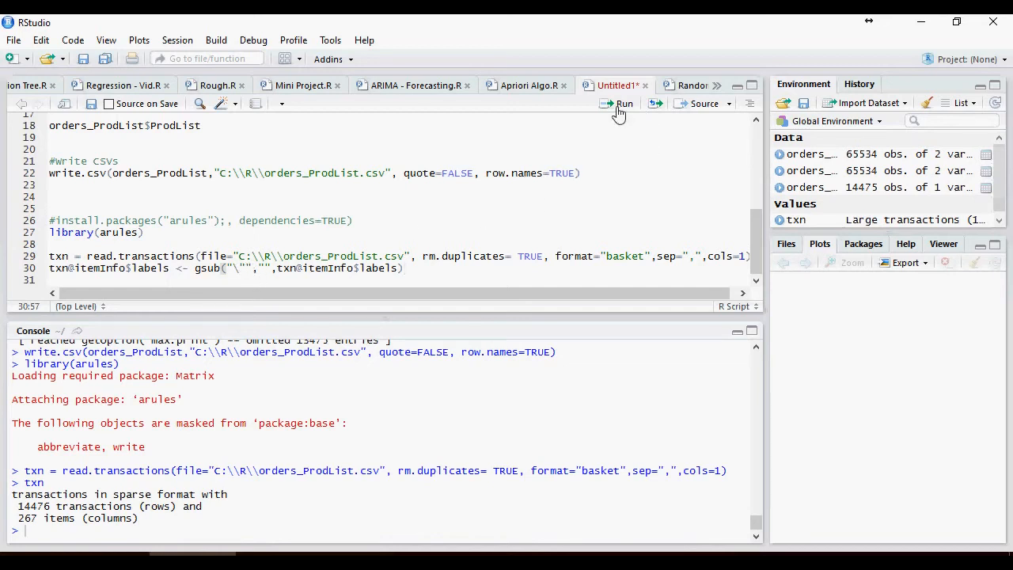
left_click(623, 103)
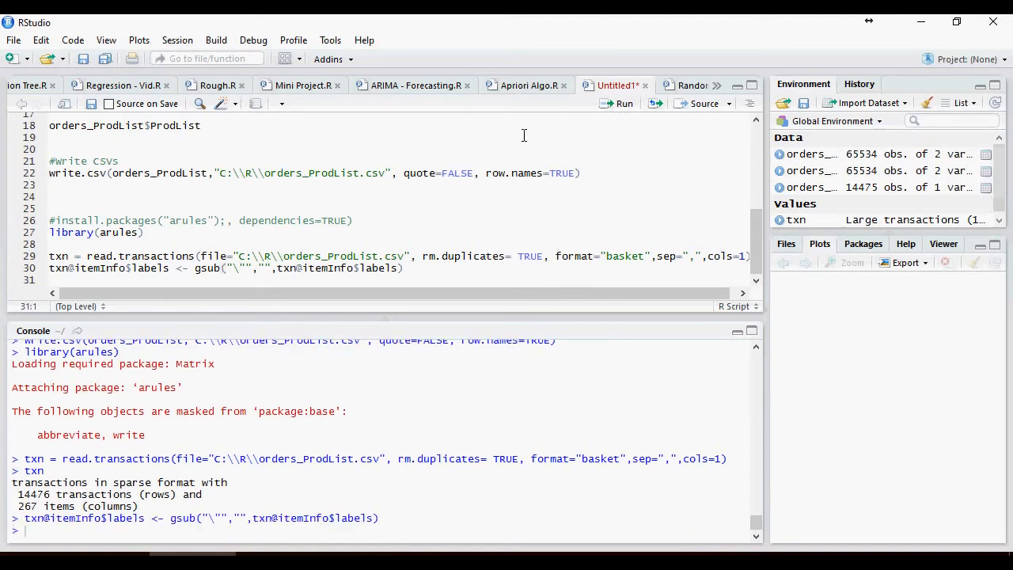
mouse_move(396, 254)
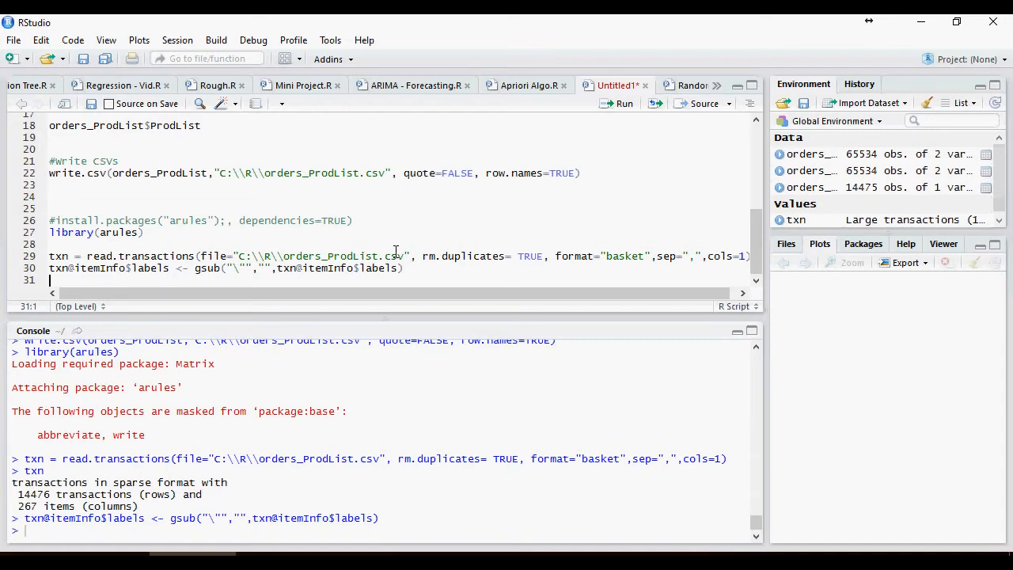
- Plot itemFrequencyPlot(txn, topN = 10), view it zoomed, then rerun and zoom it with topN = 20
type("itemFrequencyPlot(txn, topN = 10)")
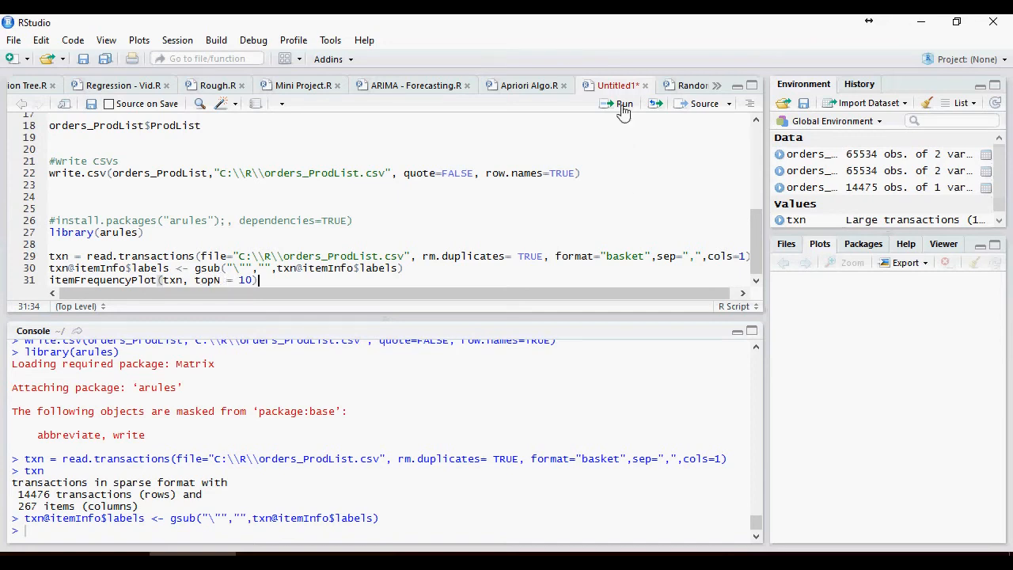
left_click(624, 104)
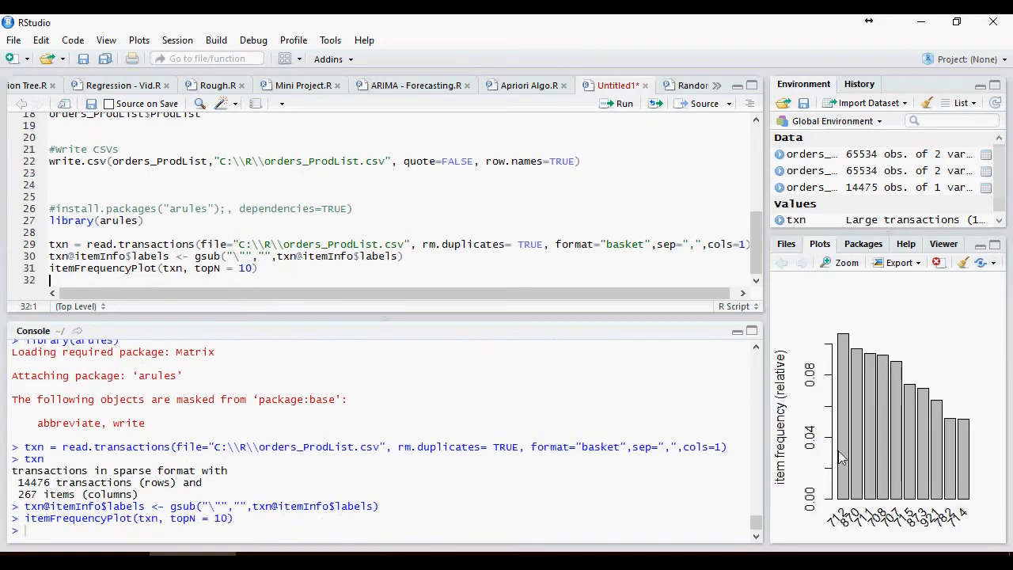
mouse_move(847, 266)
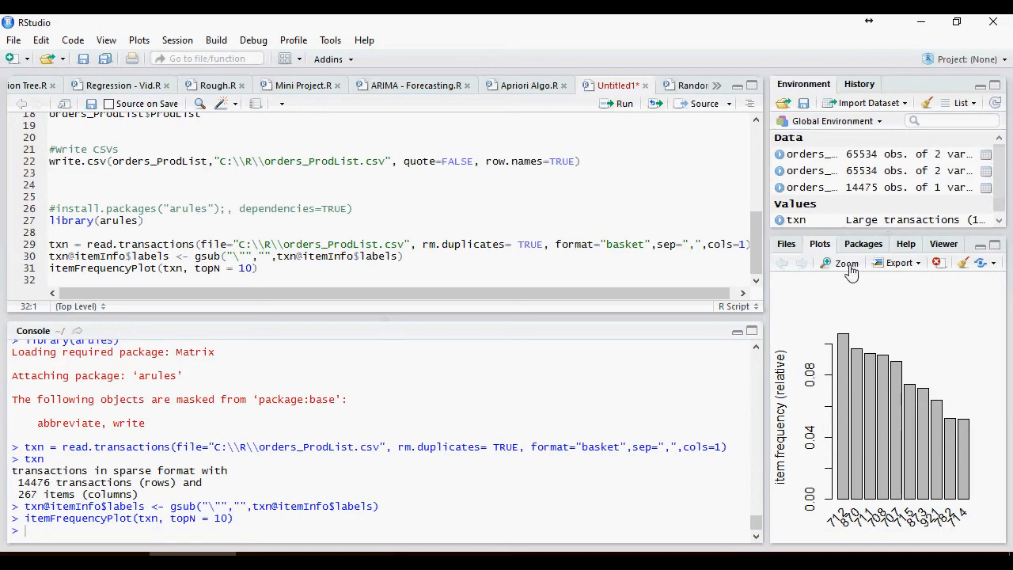
left_click(840, 263)
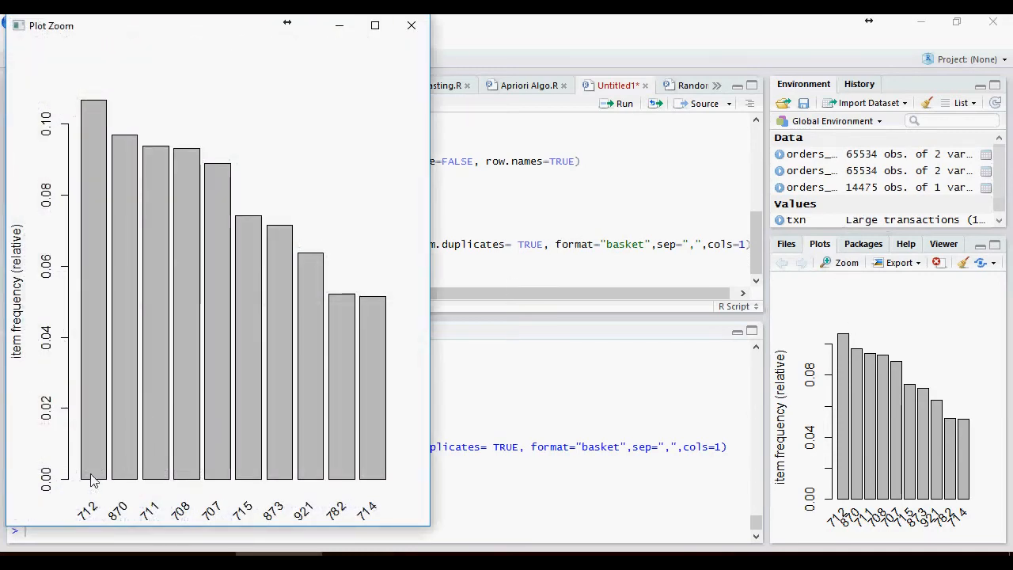
mouse_move(356, 510)
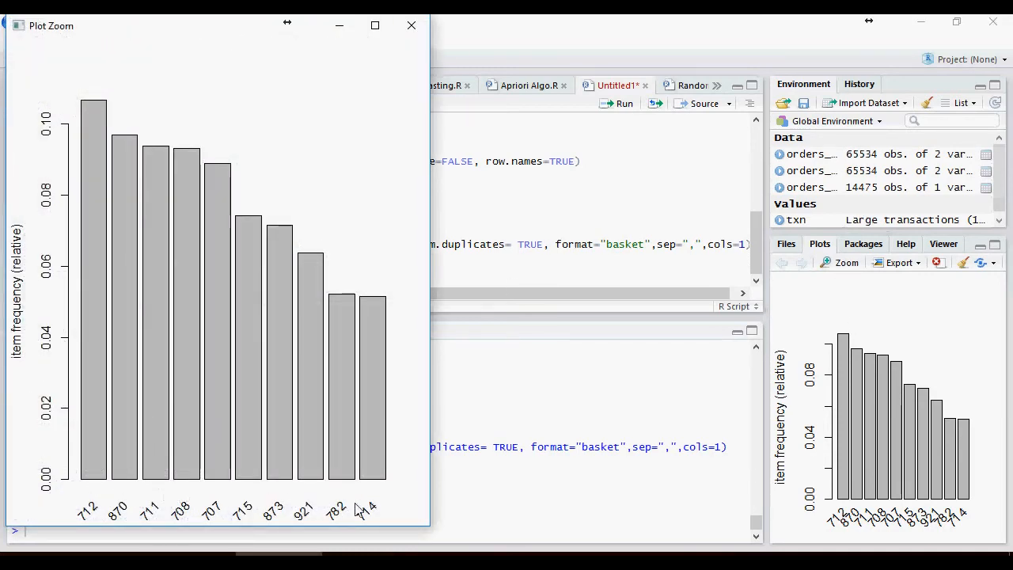
left_click(410, 26)
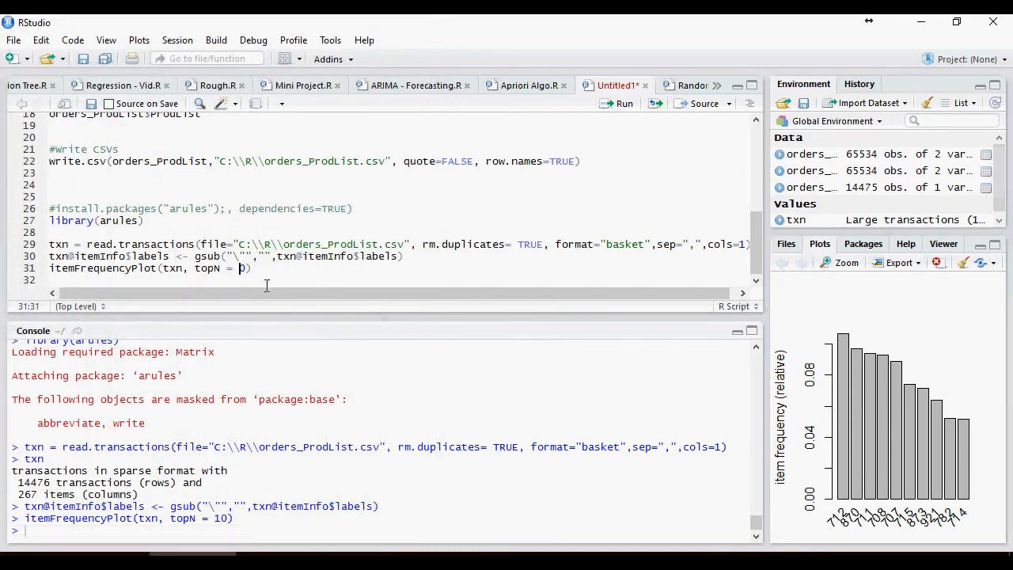
type("20")
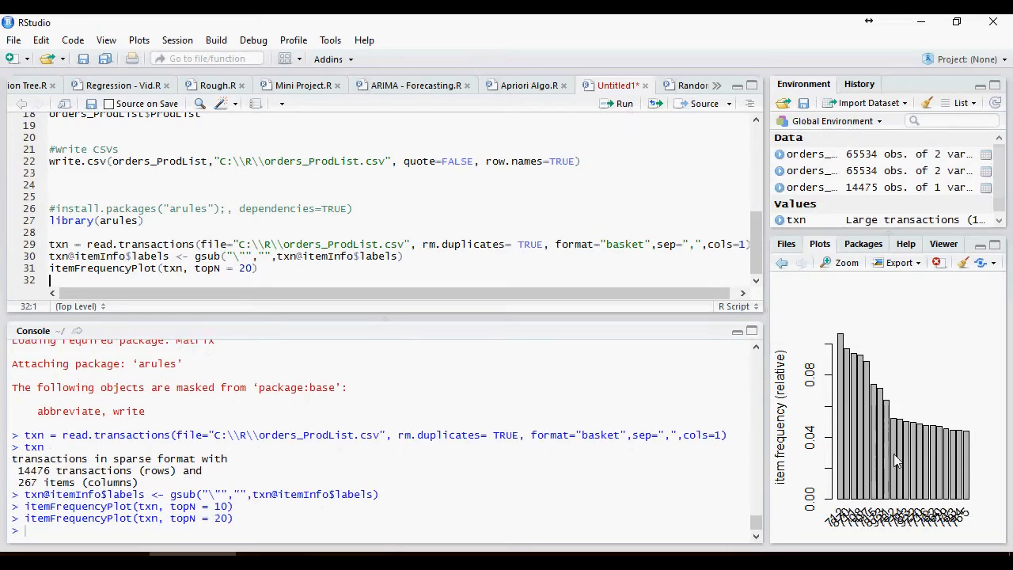
left_click(838, 263)
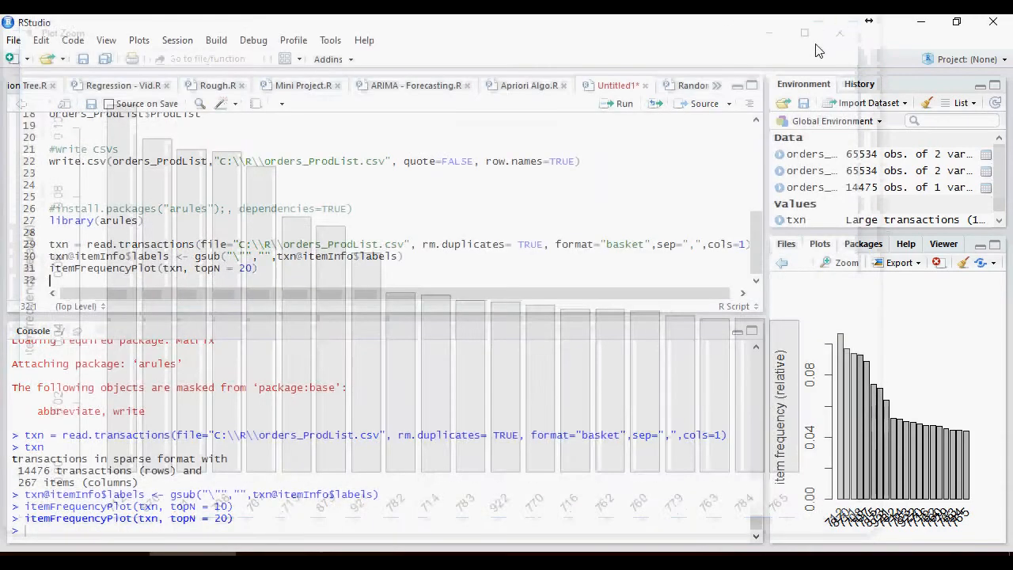
- Mine basket_rules with apriori on txn at support 0.02, confidence 0.5, target "rules" (1629 rules)
left_click(51, 278)
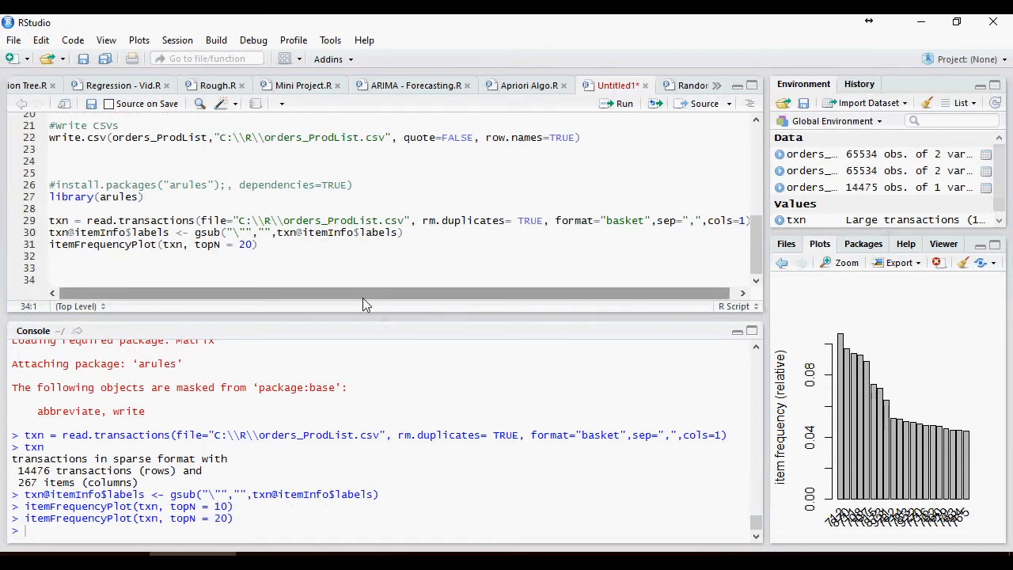
type("basket_rules <- apriori(txn,parameter = list(sup = 0.02, conf = 0.5,target=\"rules\")")
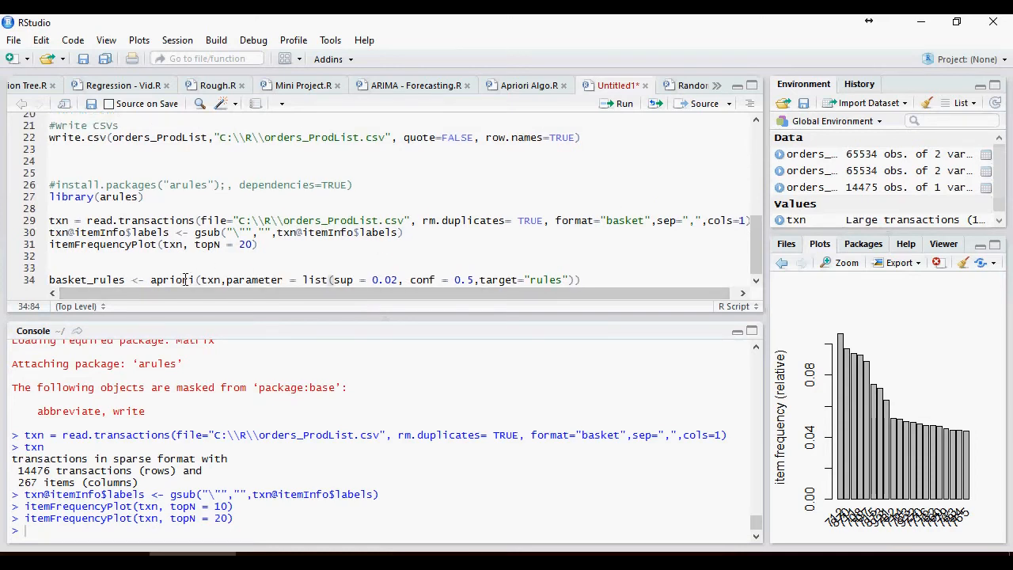
double_click(171, 278)
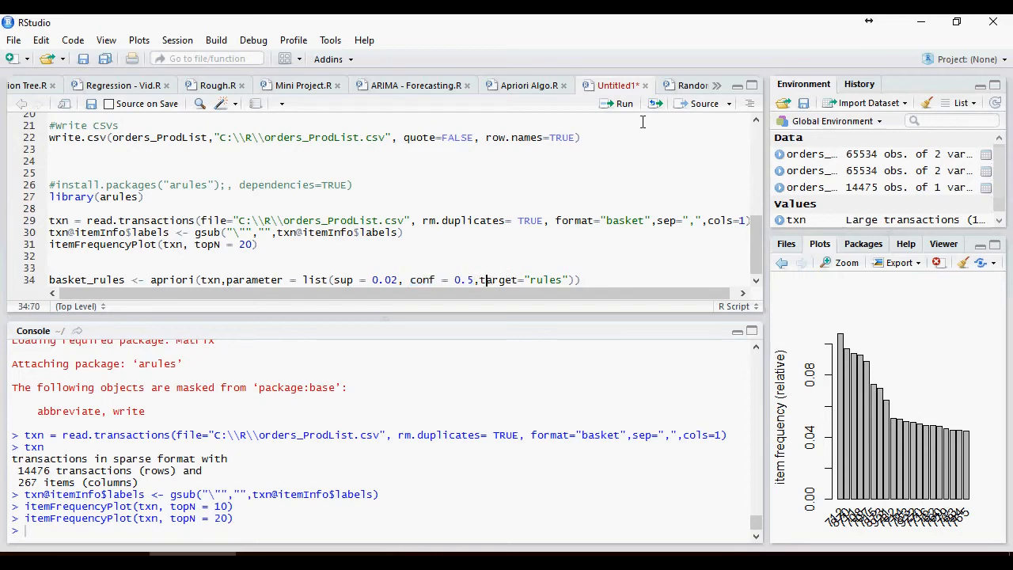
left_click(619, 102)
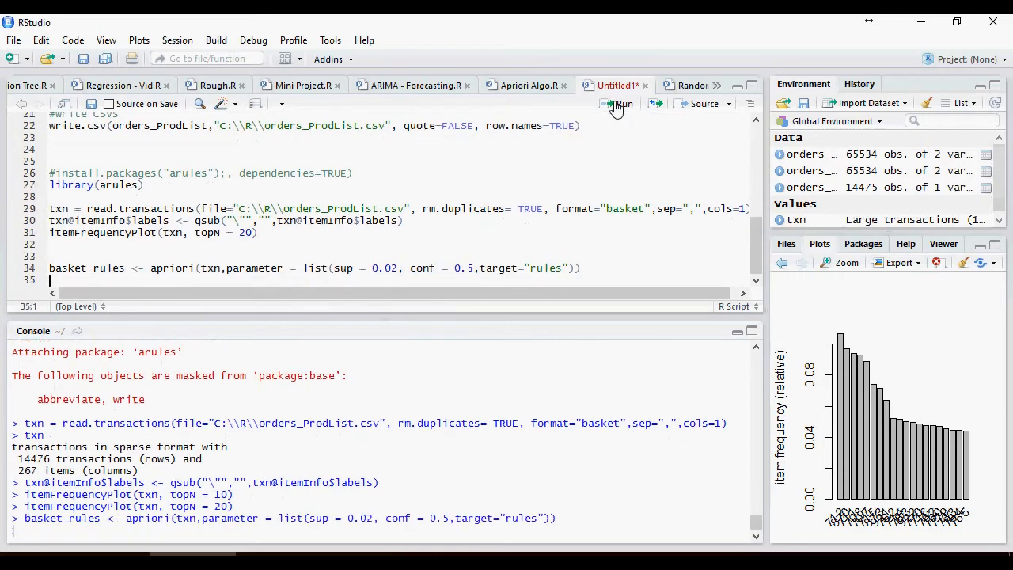
- Add an inspect(basket_rules) line below the apriori call
left_click(615, 103)
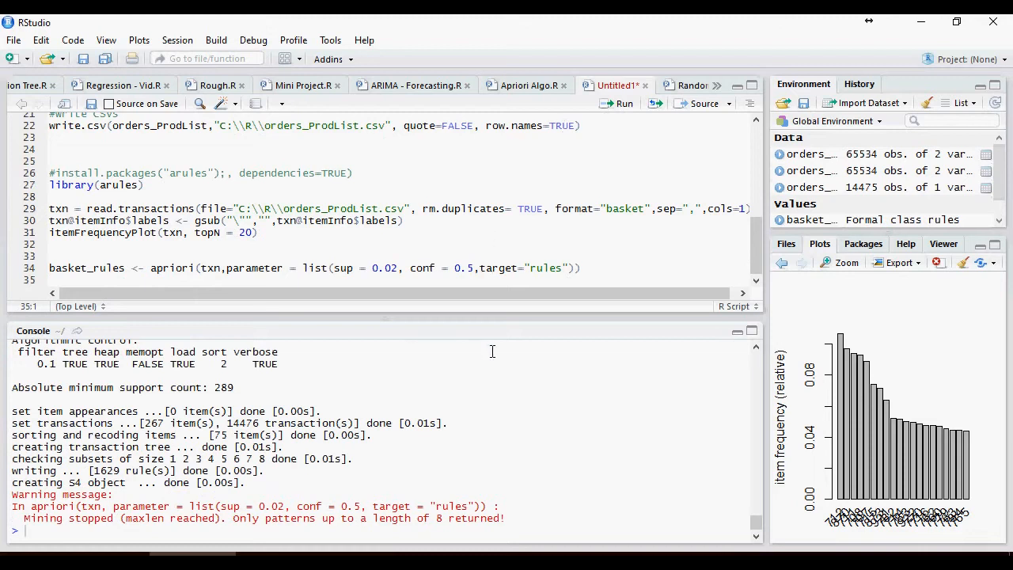
type("inspect(basket_rules)")
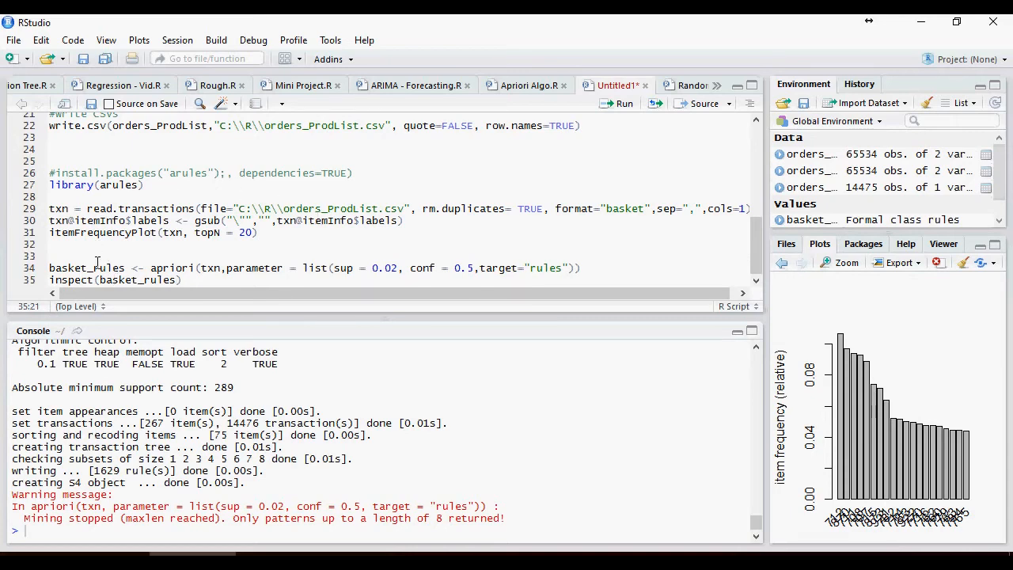
- Run inspect(basket_rules) and review the listed rules' lhs, rhs, support, confidence and lift
left_click(618, 103)
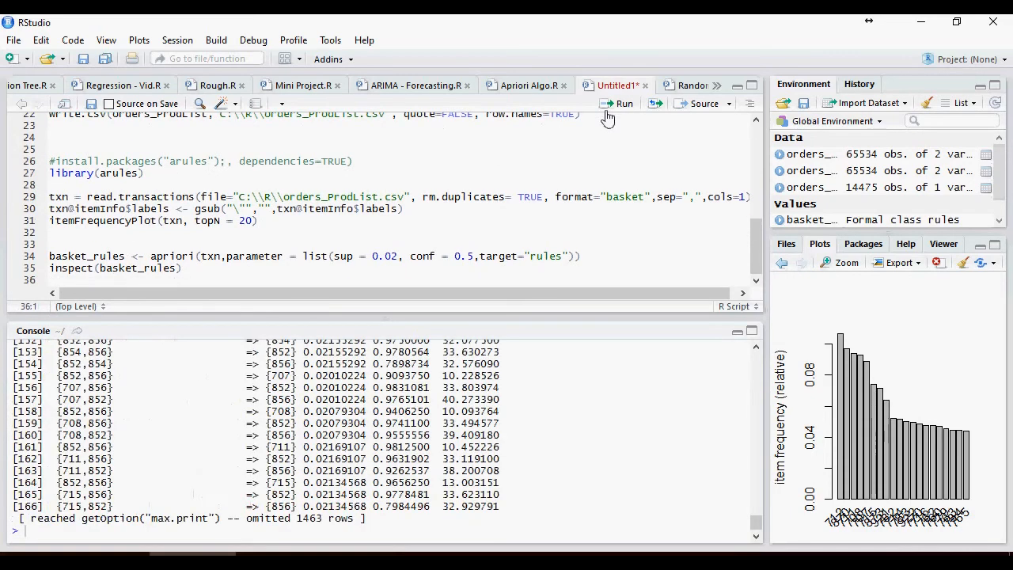
mouse_move(305, 519)
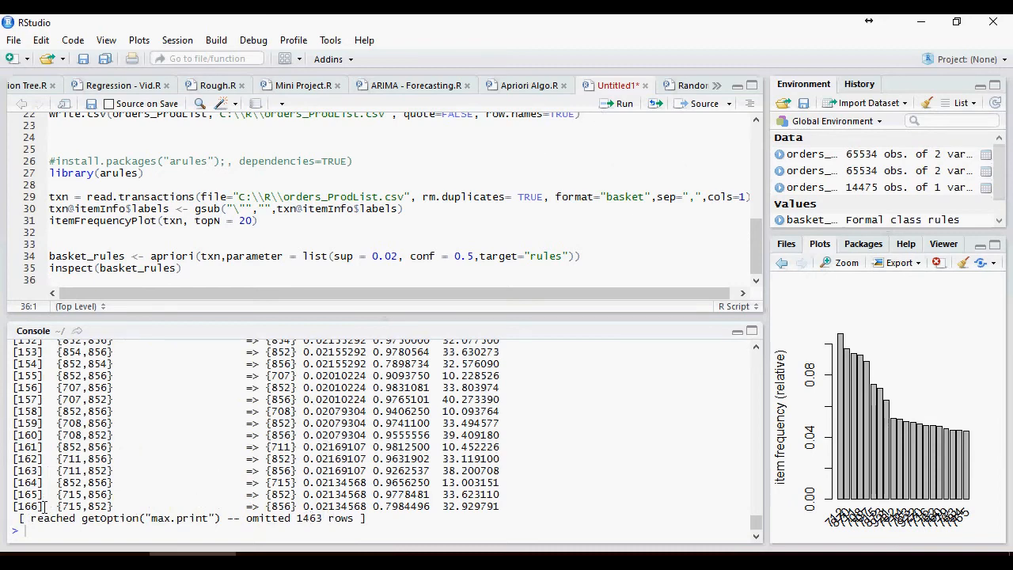
double_click(307, 517)
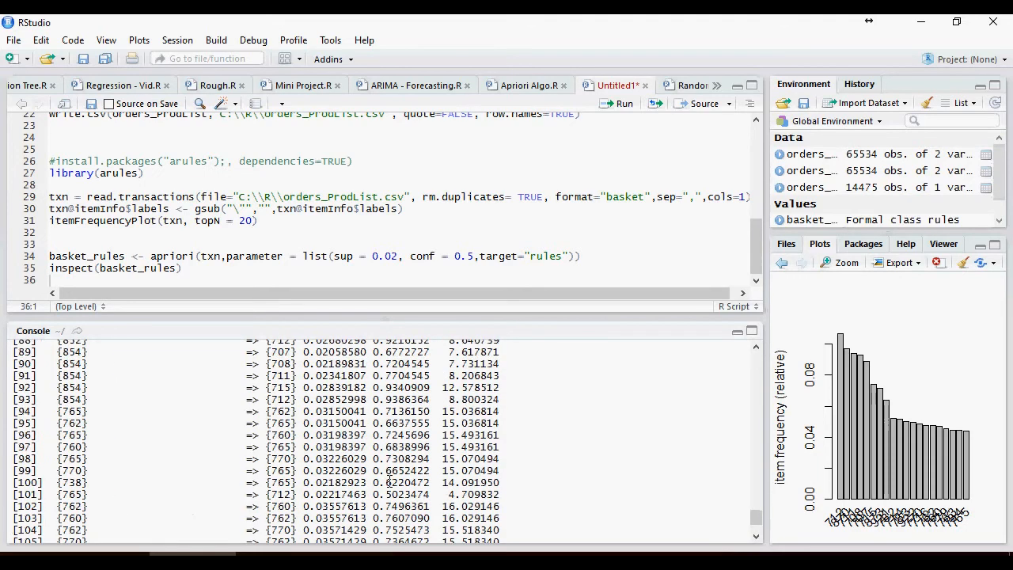
scroll("down", 3)
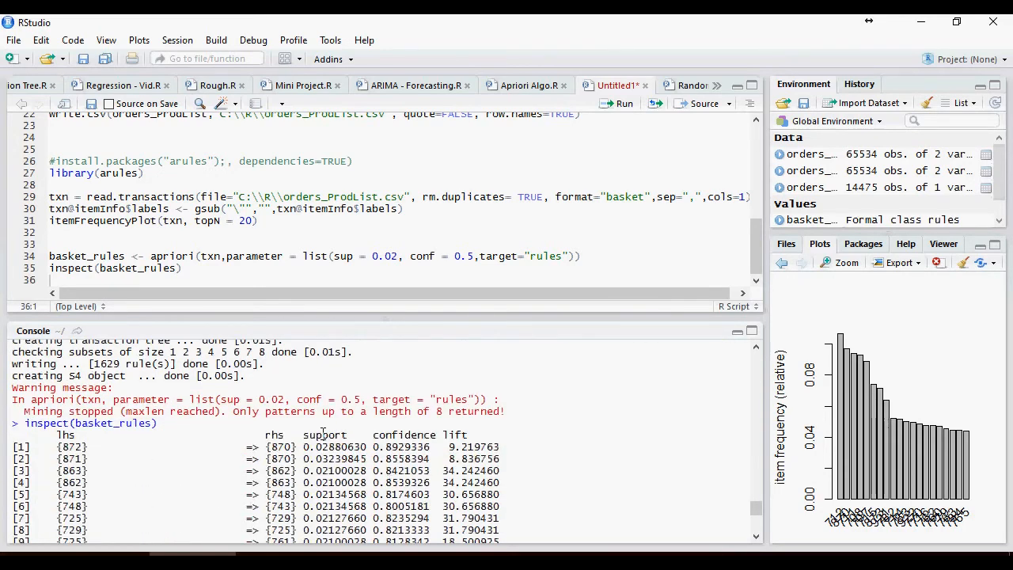
double_click(456, 434)
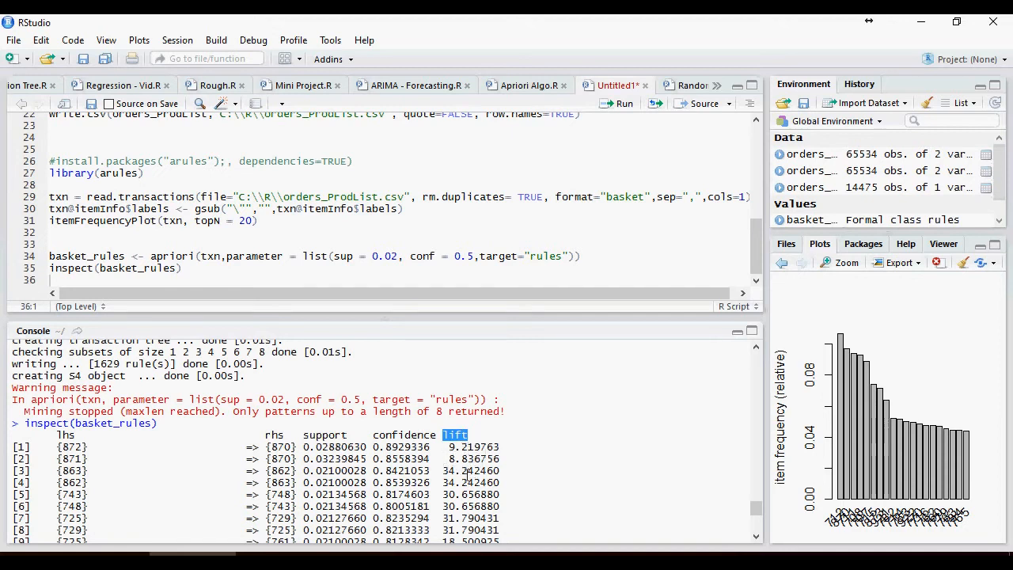
scroll("down", 3)
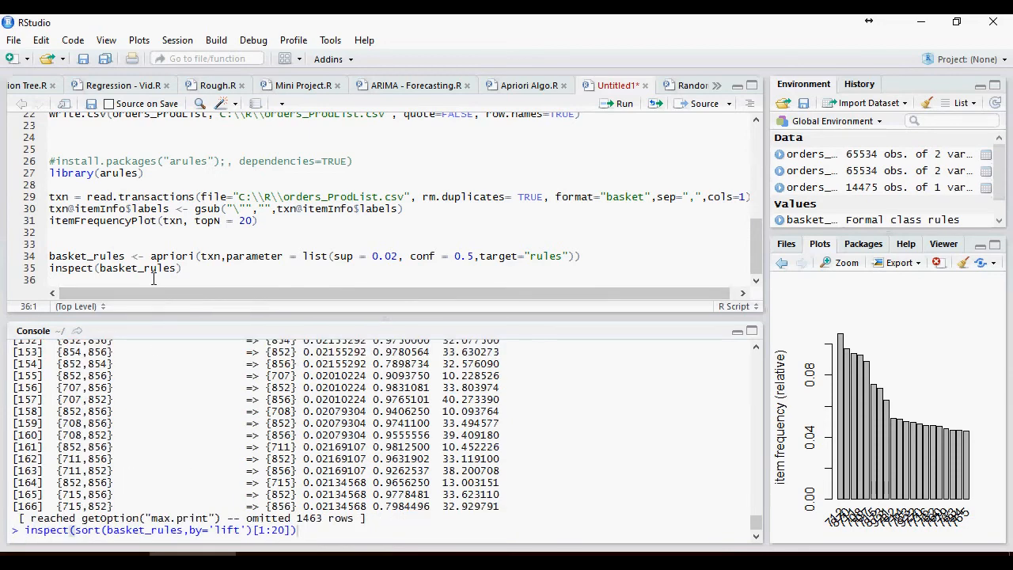
- Inspect the top 20 rules sorted by lift, led by {707,852} => {856} at lift 40.27
type("inspect(sort(basket_rules,by='lift')[1:20])")
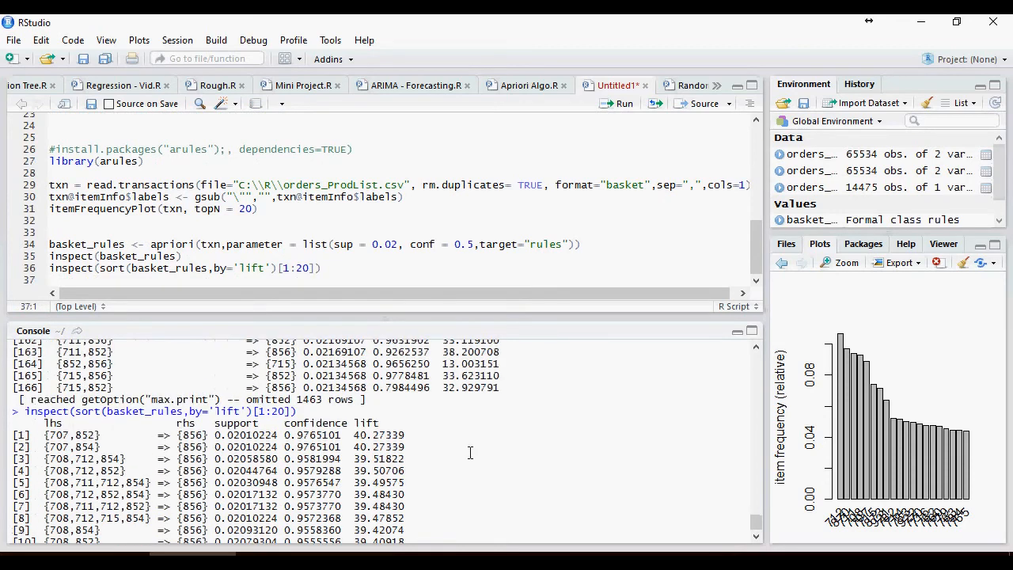
scroll("down", 3)
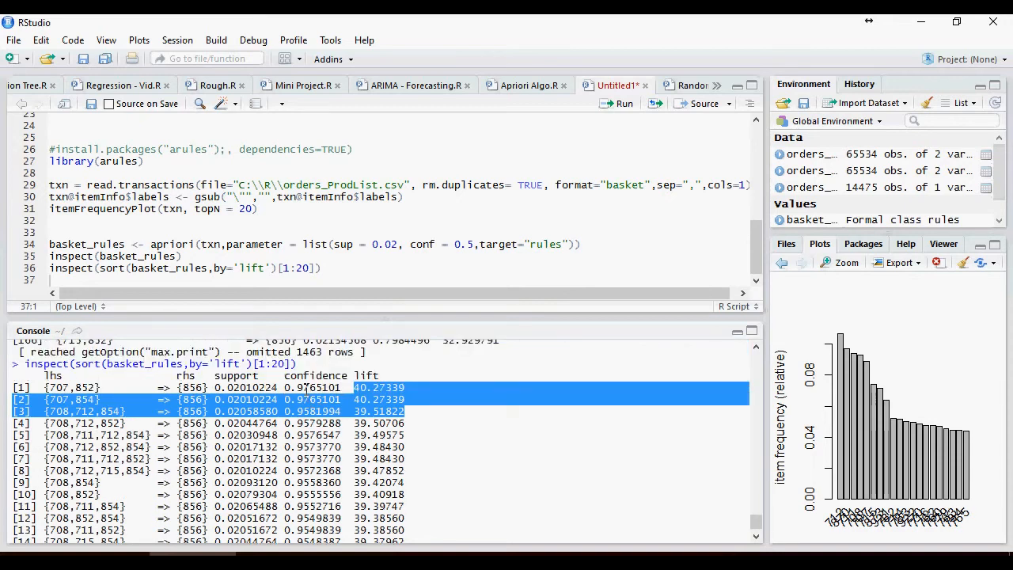
double_click(314, 386)
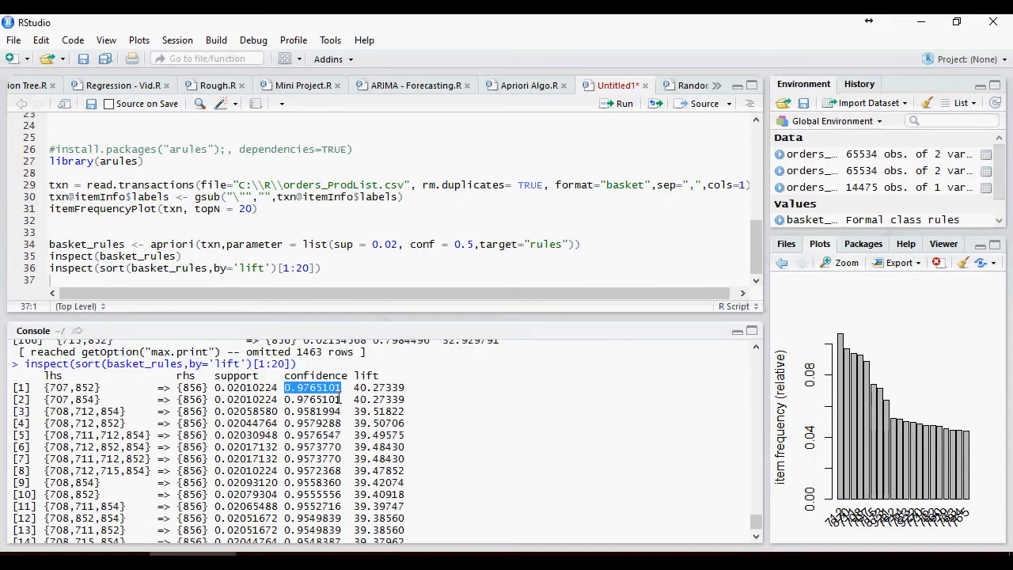
scroll("down", 3)
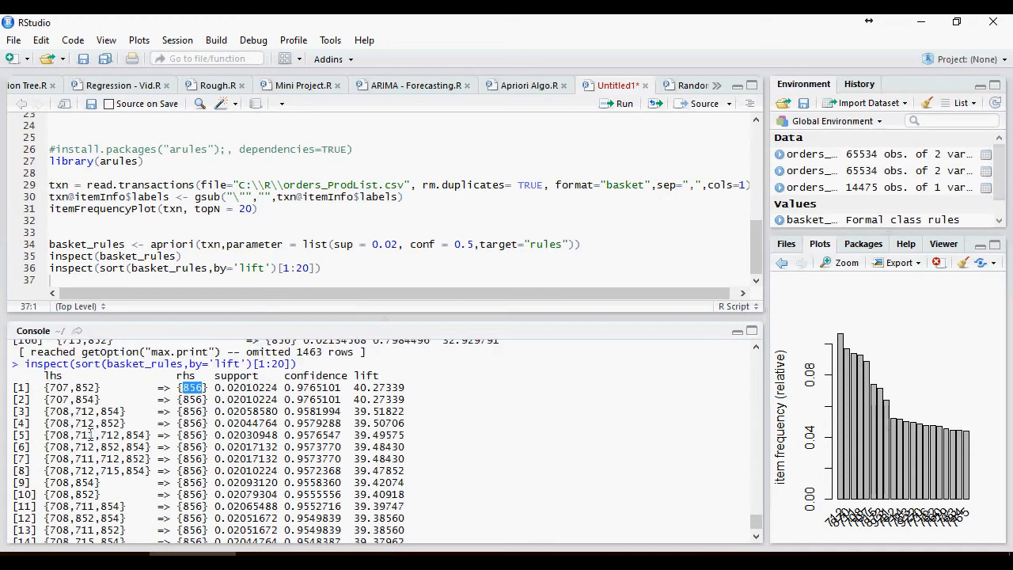
scroll("down", 3)
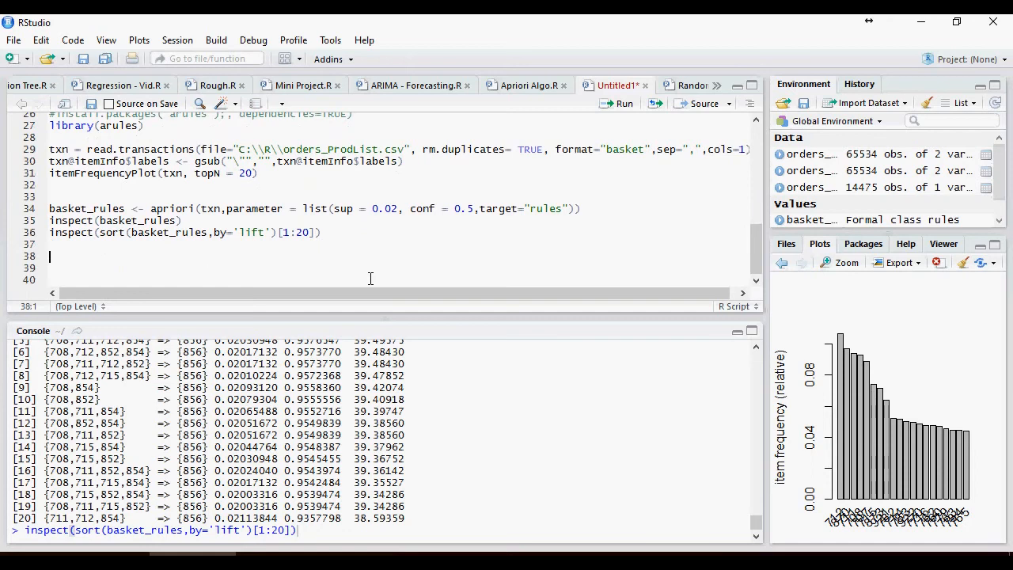
- Load arulesviz and plot basket_rules as a support-vs-confidence scatter of the 1629 rules
type("library(arulesviz)")
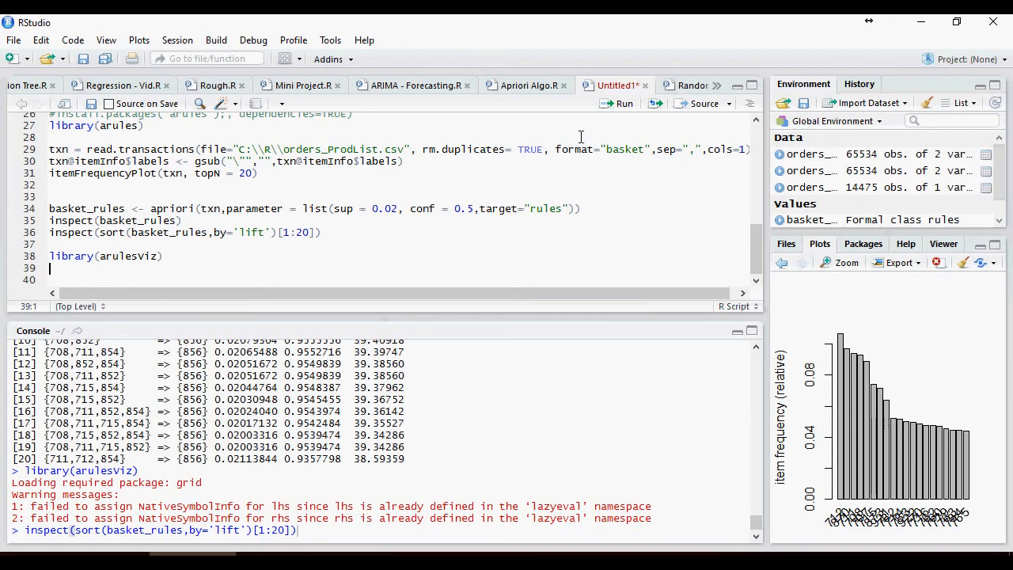
type("plot(basket_rules)")
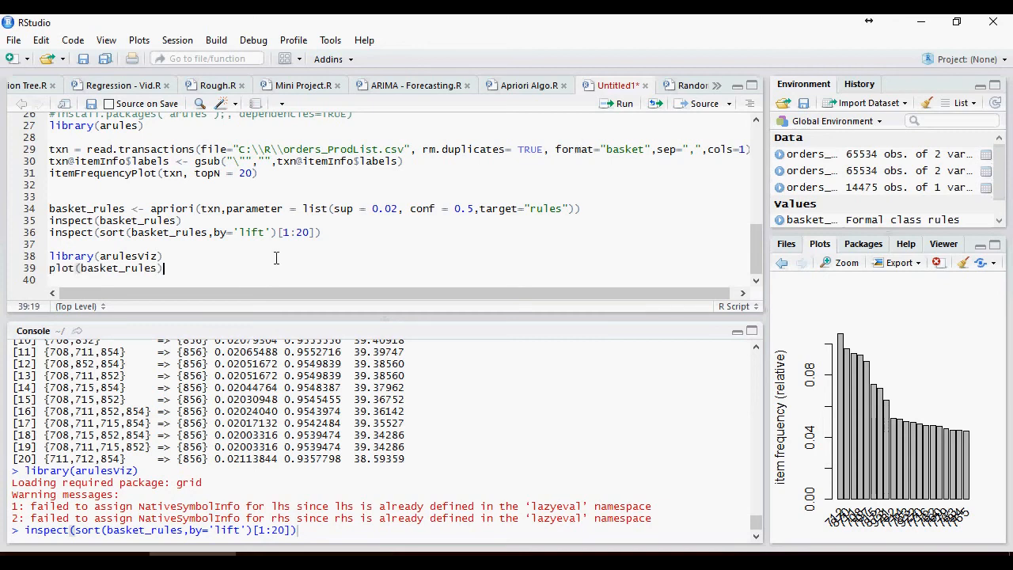
mouse_move(634, 108)
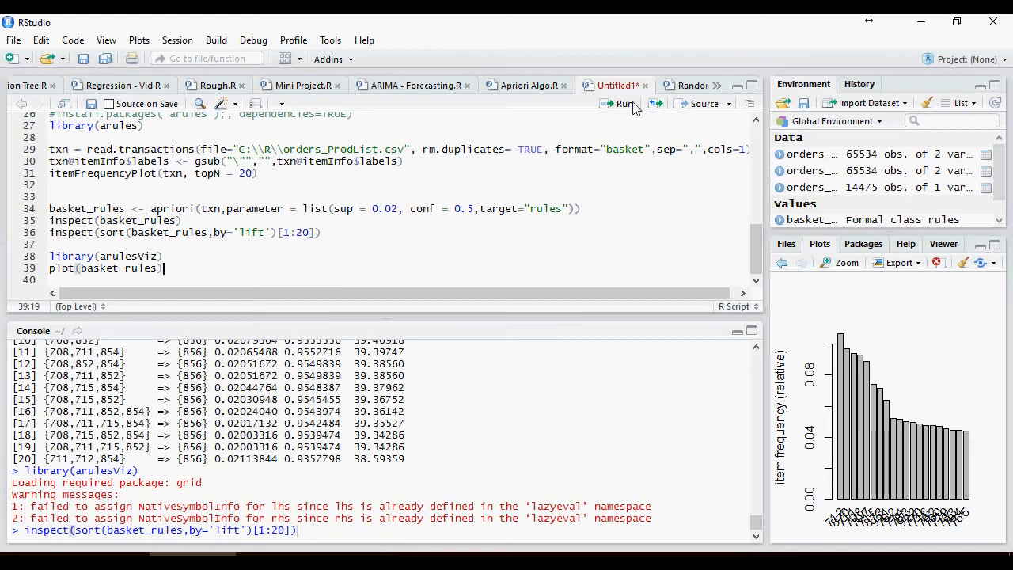
left_click(622, 103)
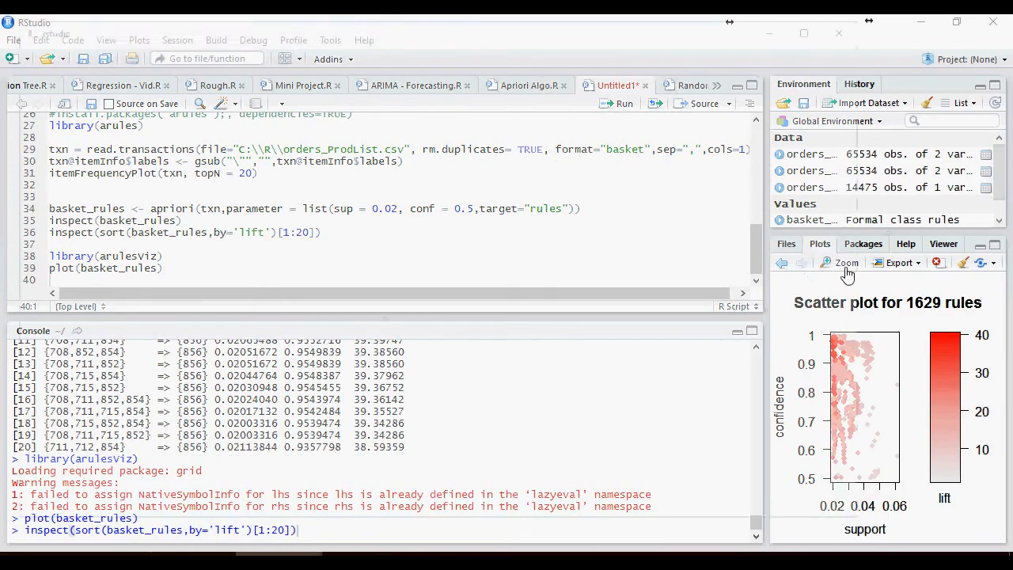
left_click(842, 263)
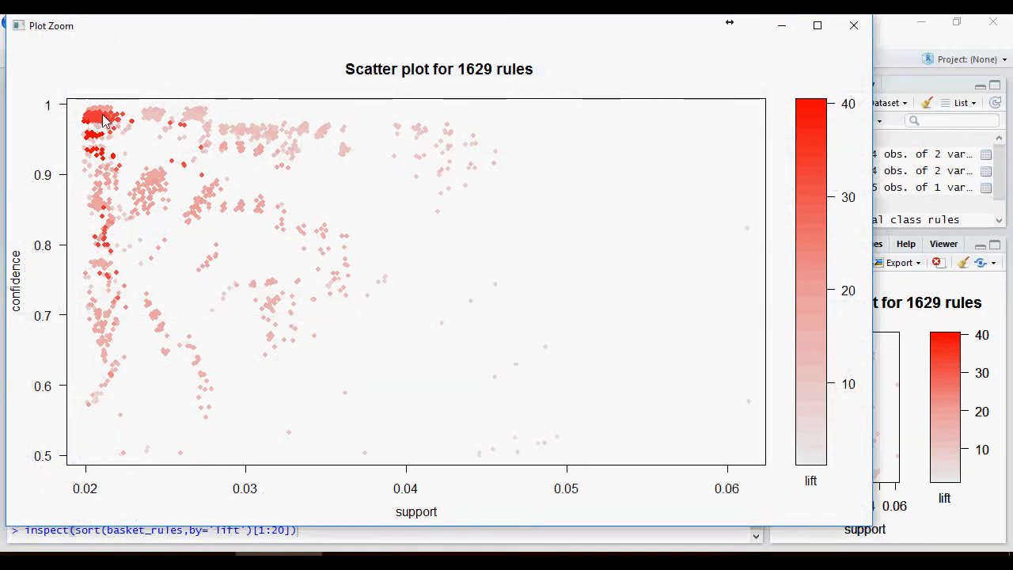
mouse_move(808, 464)
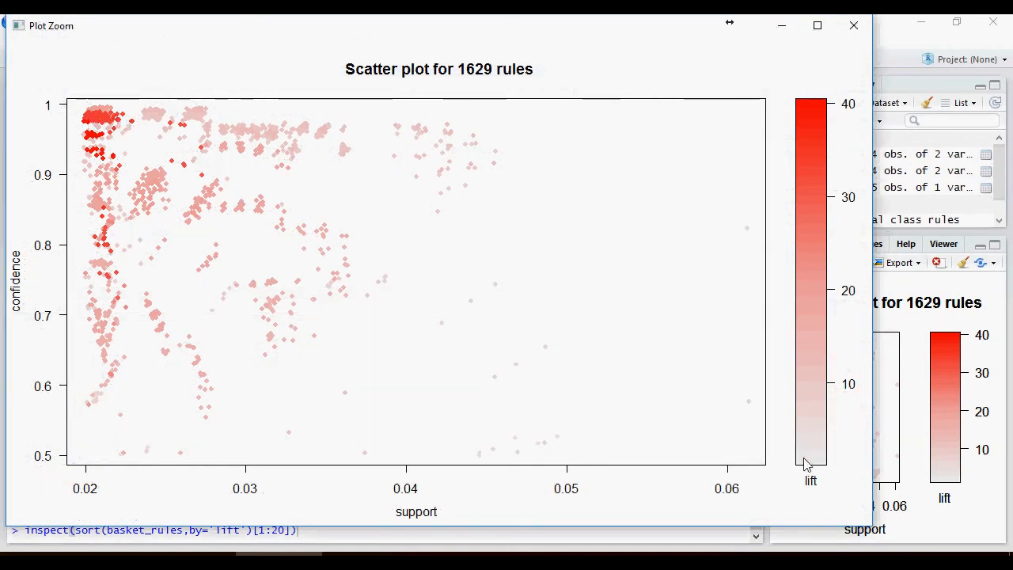
mouse_move(712, 314)
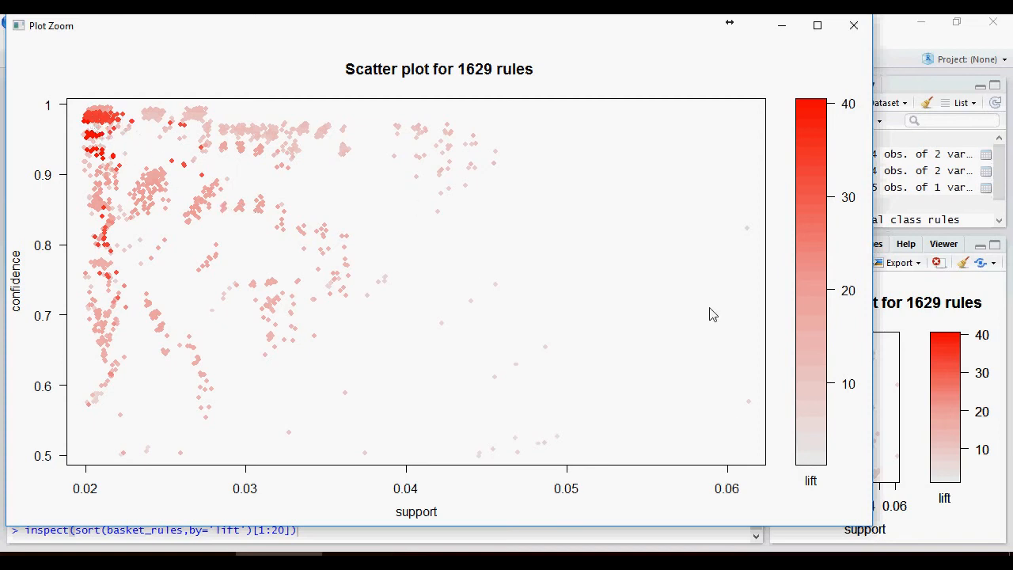
mouse_move(183, 187)
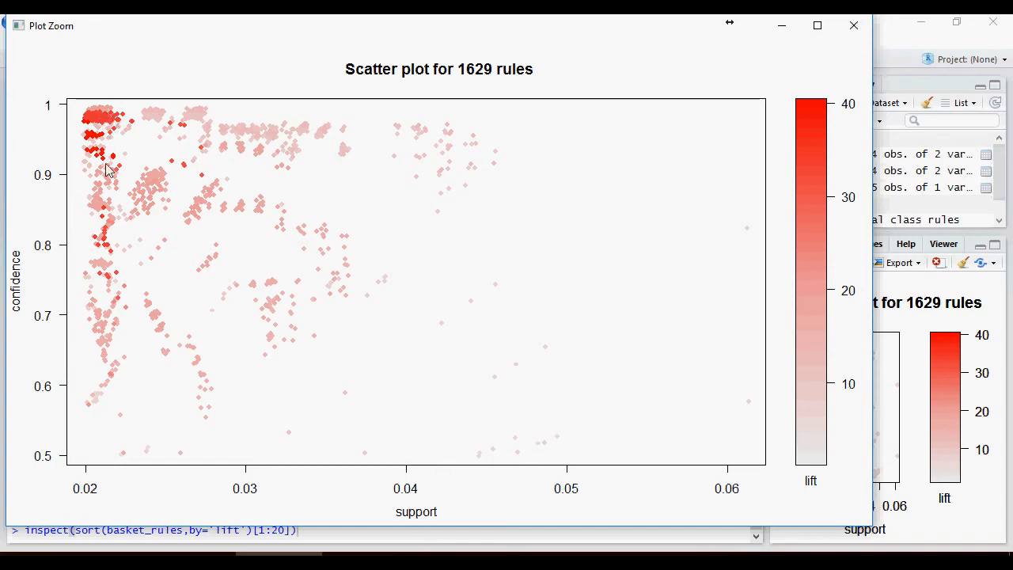
mouse_move(392, 260)
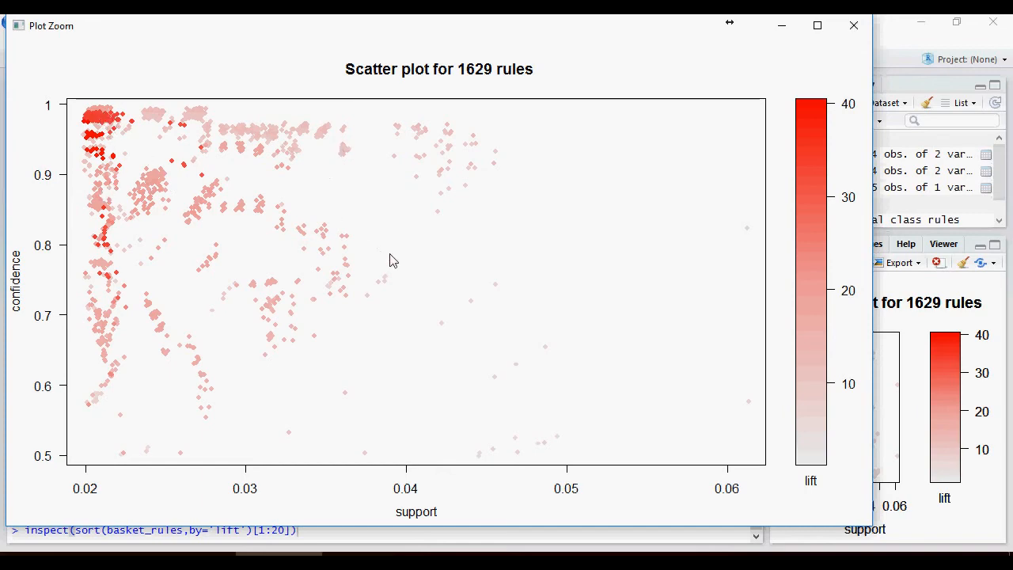
left_click(853, 25)
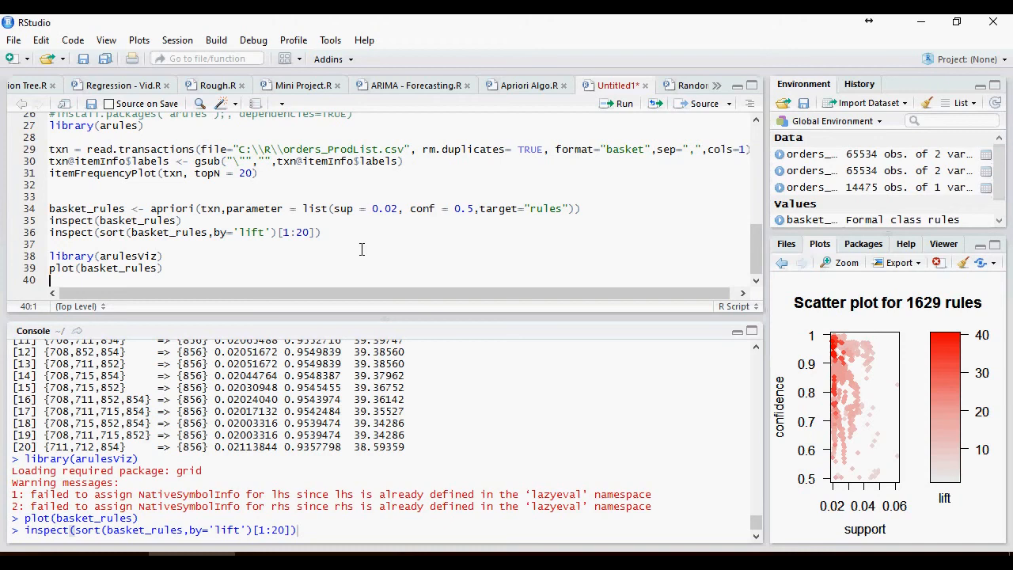
- Plot basket_rules as a grouped matrix with k = 5 for the 1629 rules
type("plot(basket_rules, method = \"grouped\", control = list(k = 5))")
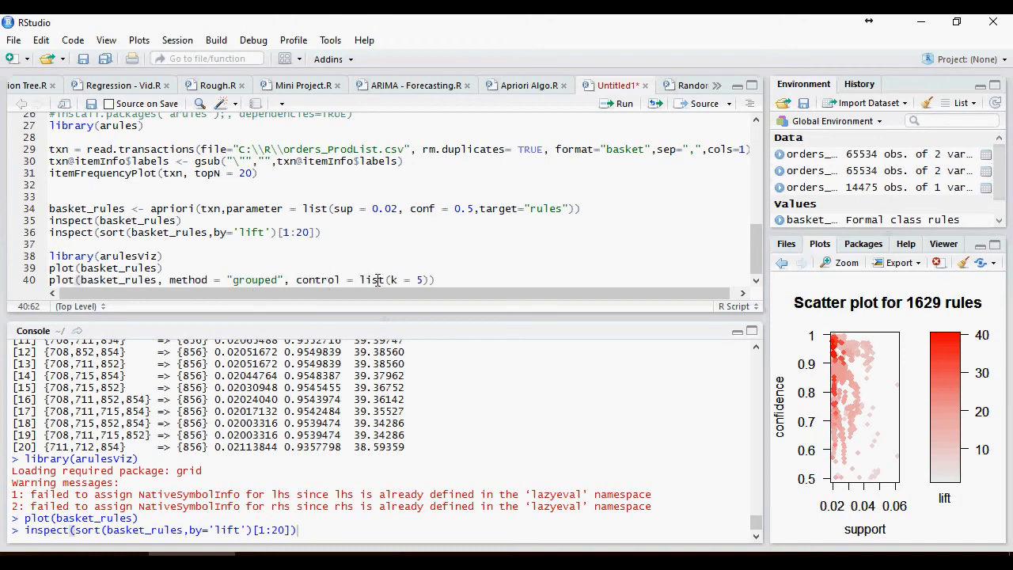
left_click(624, 103)
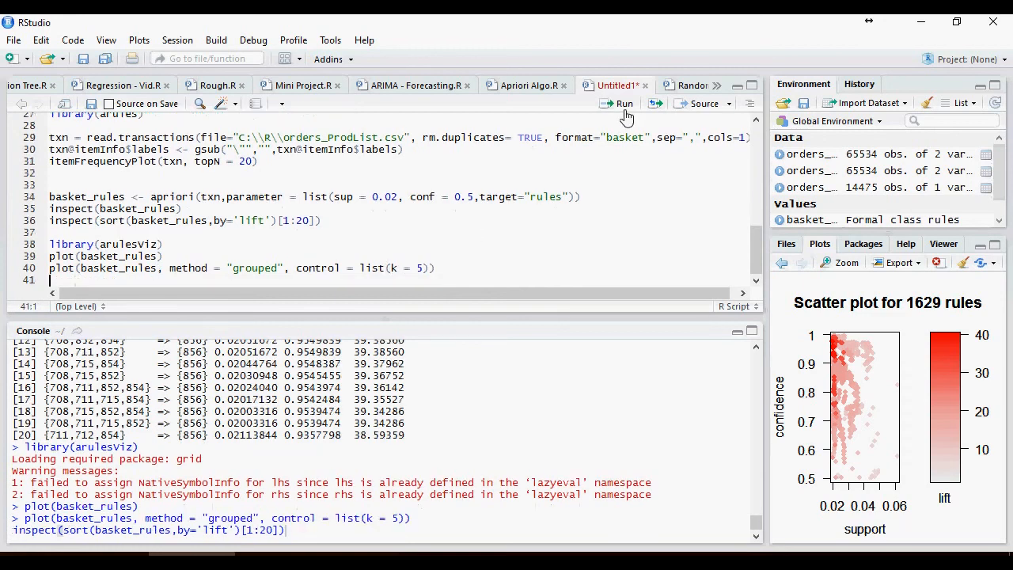
left_click(623, 103)
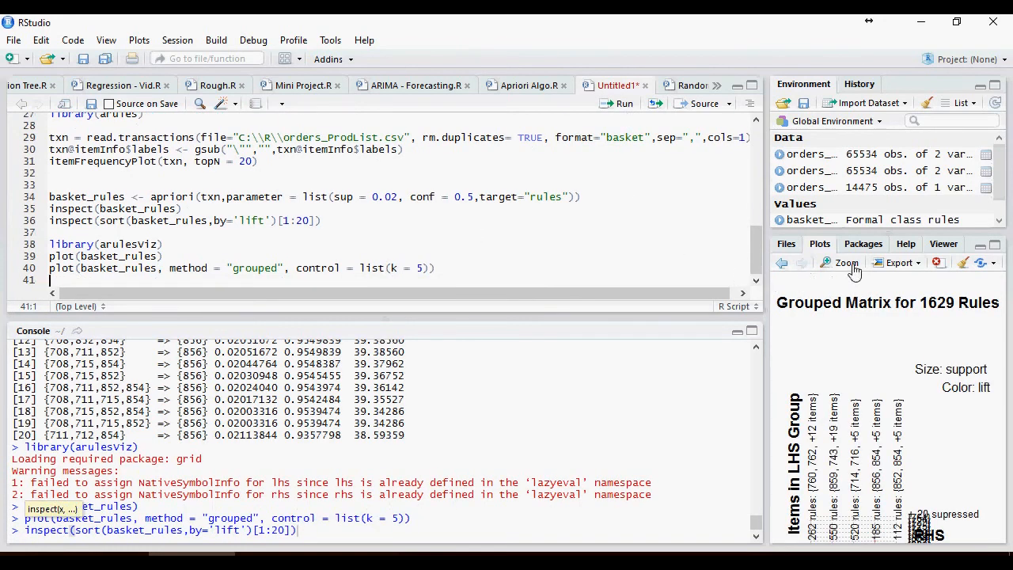
left_click(842, 263)
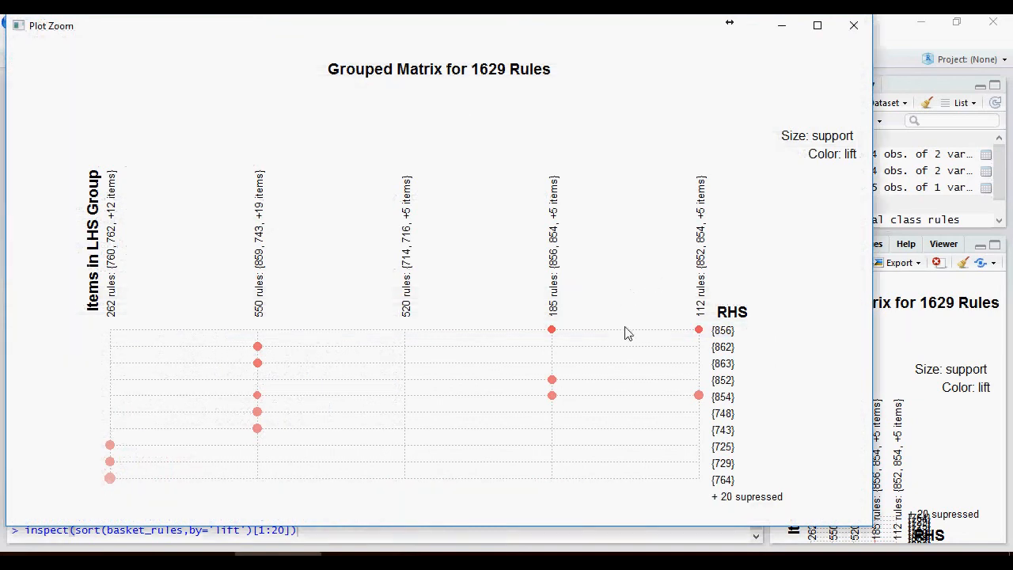
mouse_move(329, 310)
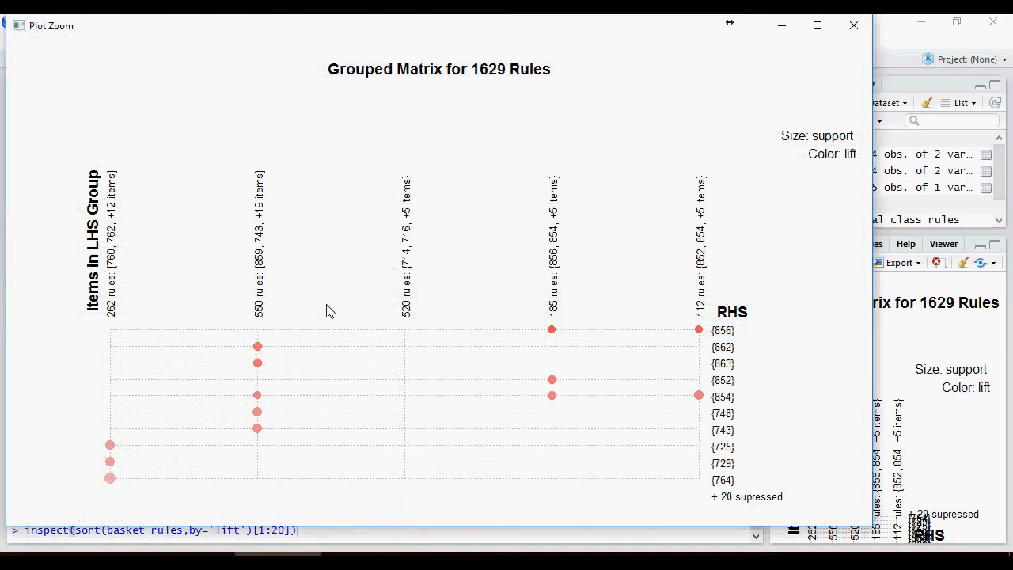
mouse_move(680, 369)
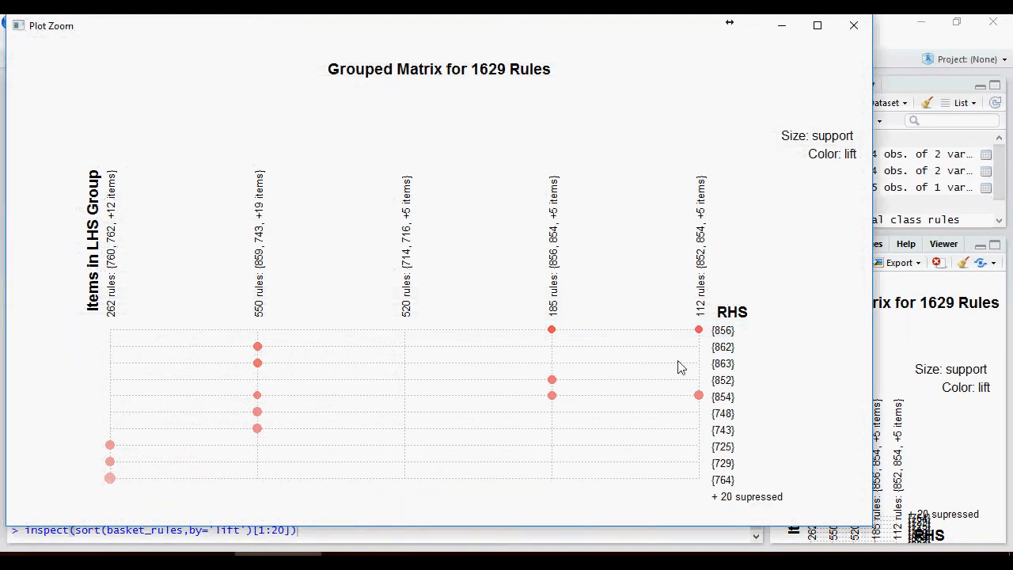
mouse_move(111, 281)
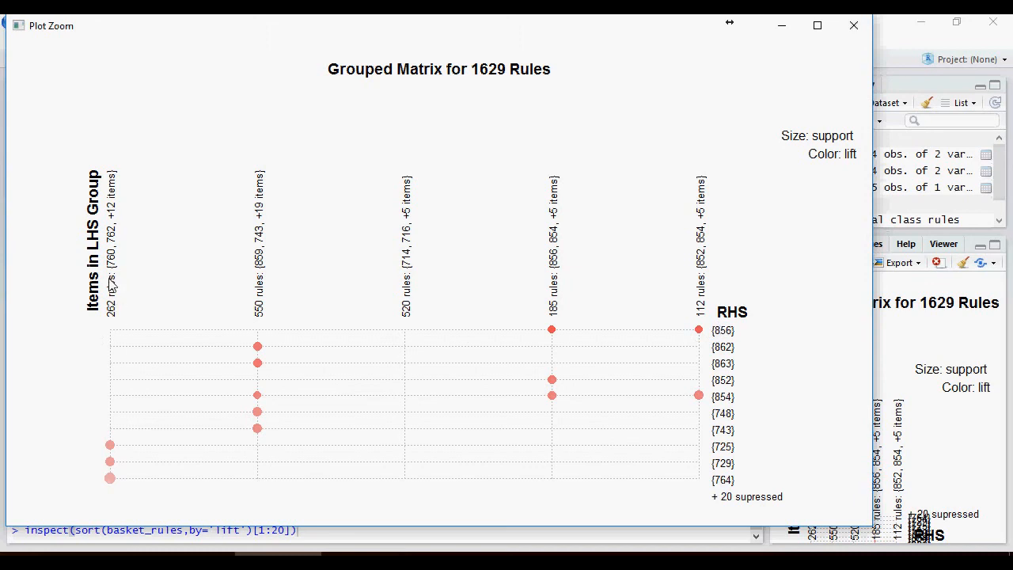
mouse_move(119, 240)
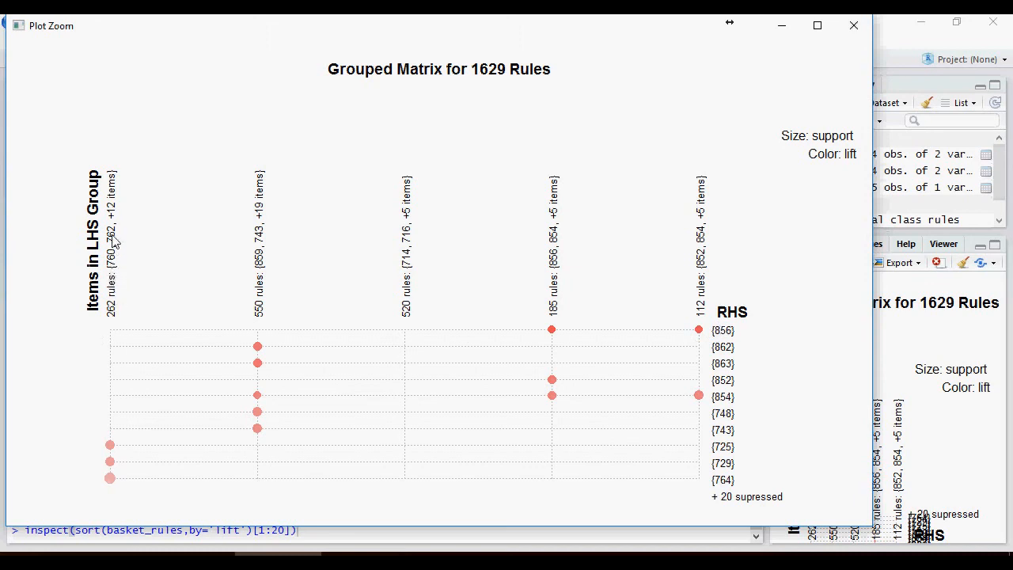
mouse_move(757, 371)
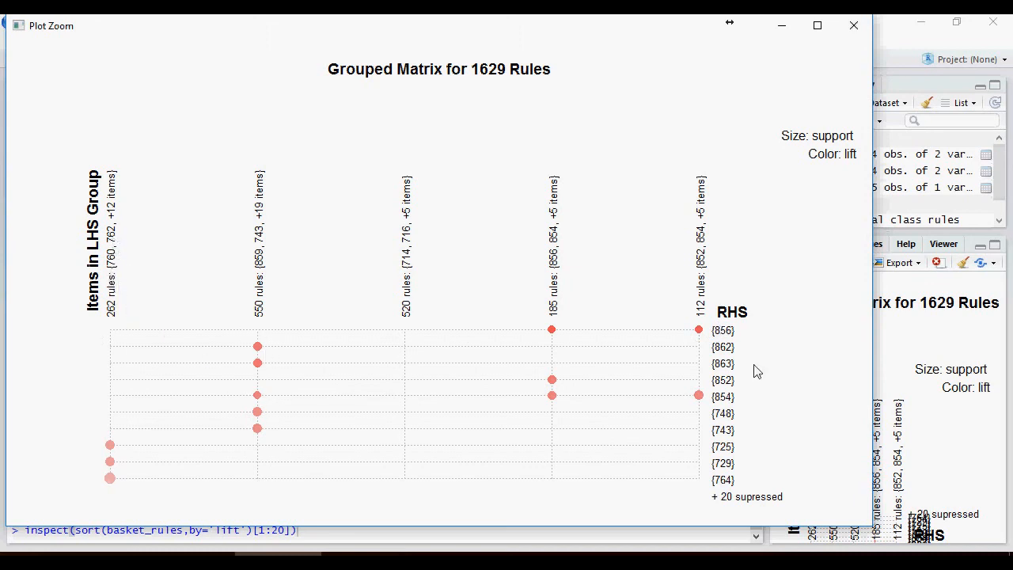
mouse_move(709, 229)
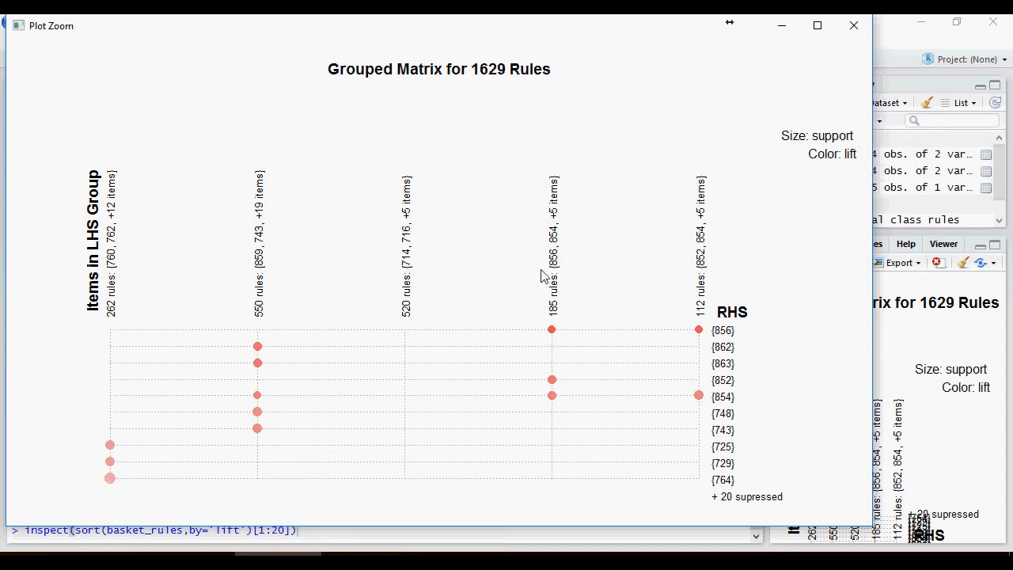
mouse_move(853, 26)
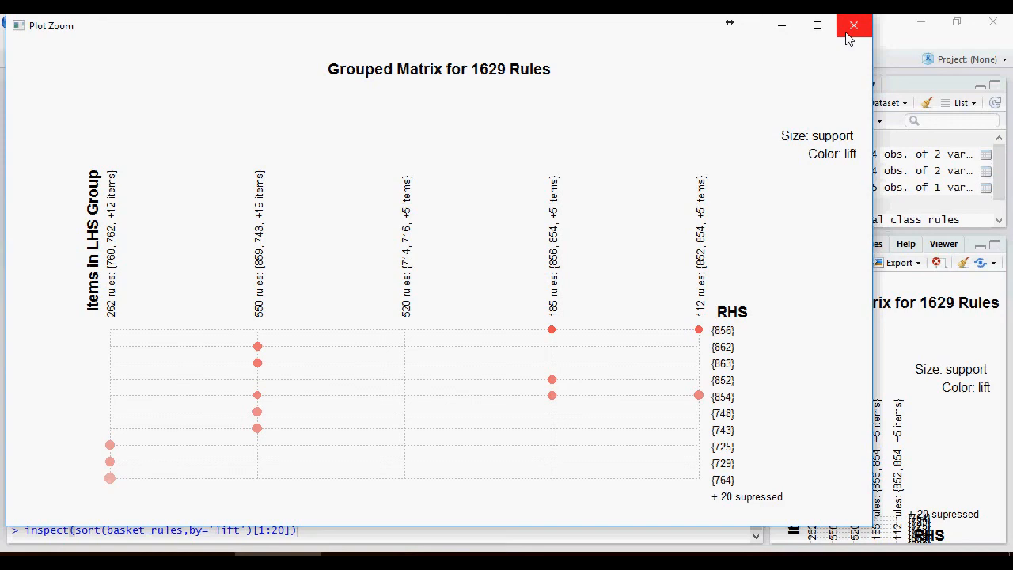
left_click(851, 25)
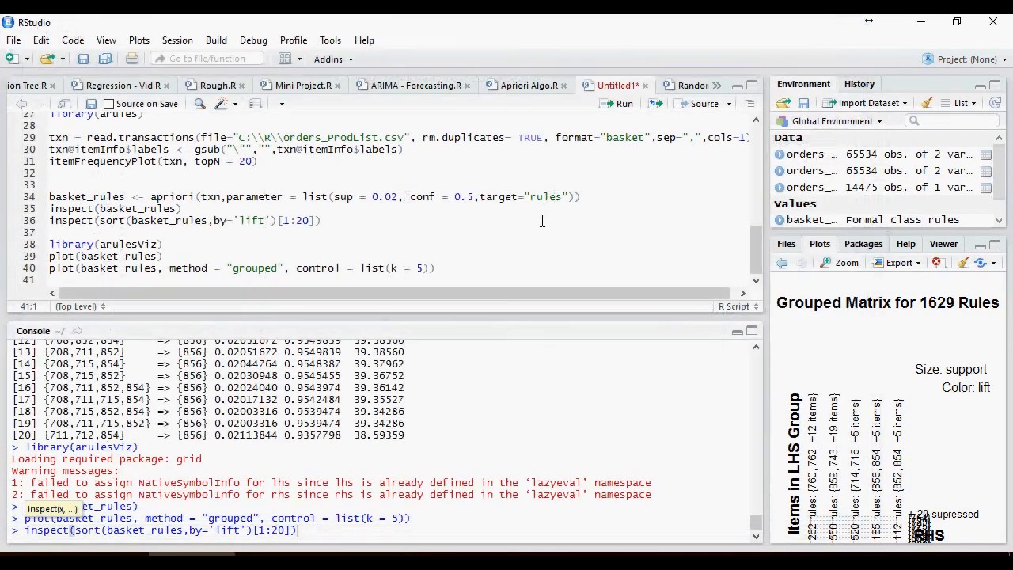